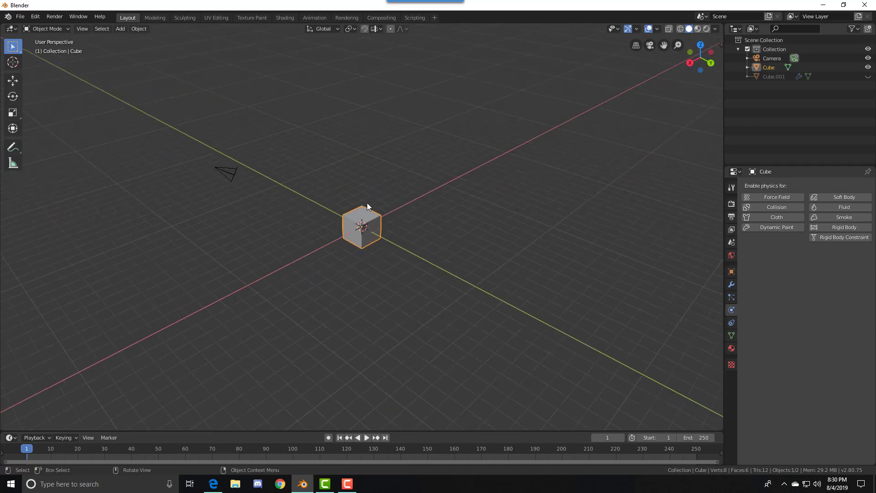
# Scale the default cube up and duplicate it into Cube.002, orbiting to face it head-on
pyautogui.press('s')
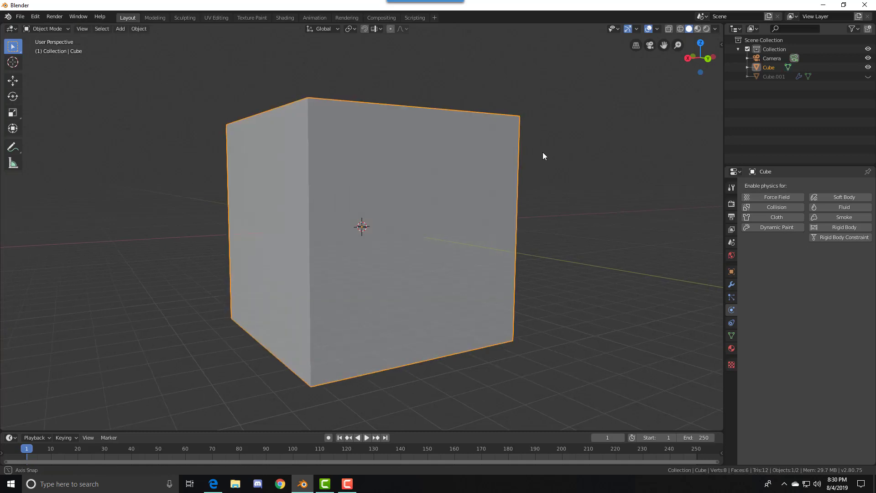
pyautogui.moveTo(542, 156); pyautogui.dragTo(447, 138)
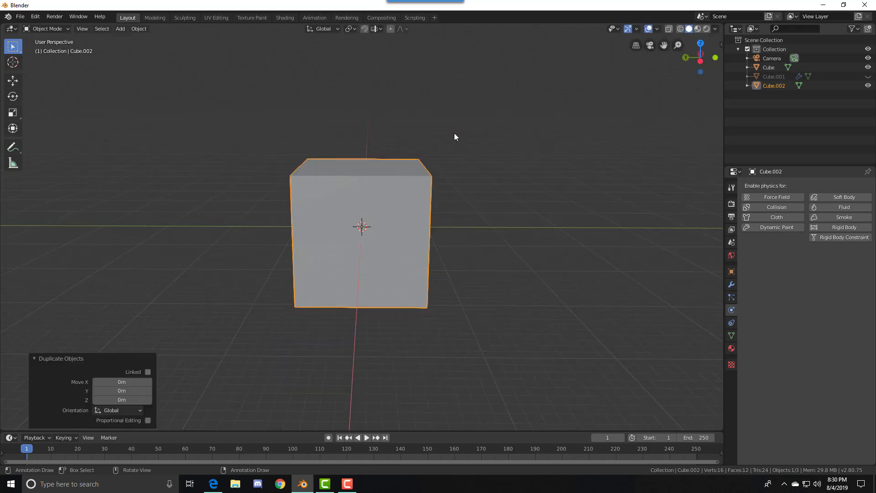
# Squash Cube.002 to 0.3 of its height along Z from side view, then return to perspective
pyautogui.press('s')
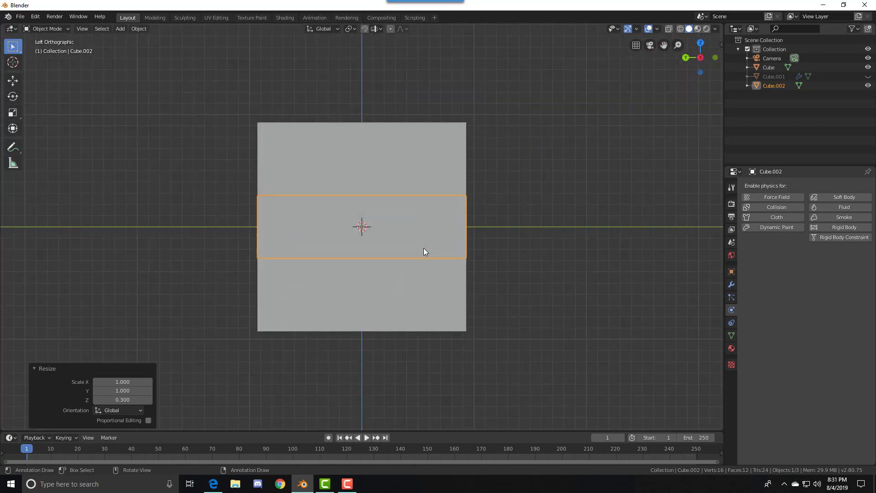
pyautogui.press('G')
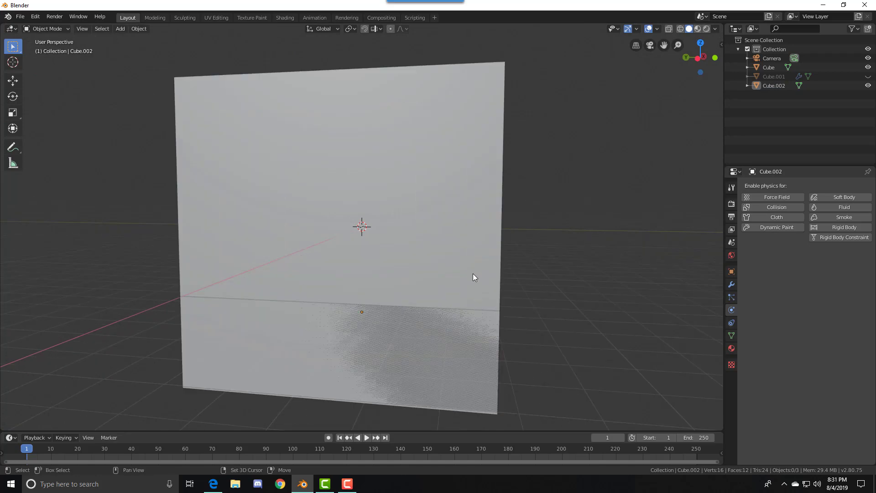
# Add an Icosphere mesh alongside the large cube and the flattened slab
pyautogui.click(120, 29)
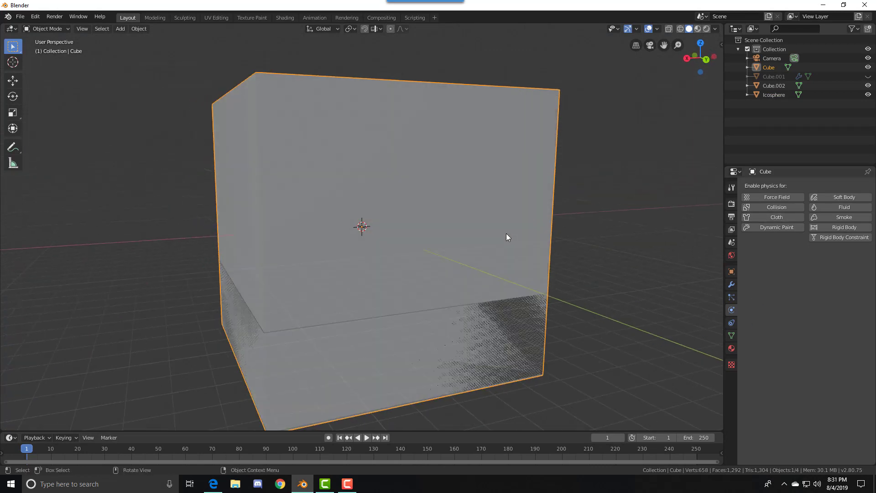
# Give the large cube Fluid physics of type Domain, then select the Cube.002 slab
pyautogui.click(843, 207)
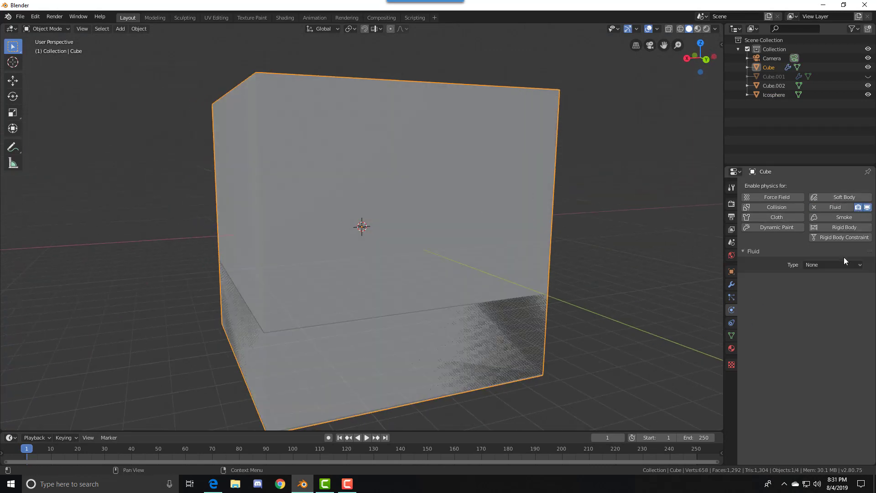
pyautogui.click(832, 264)
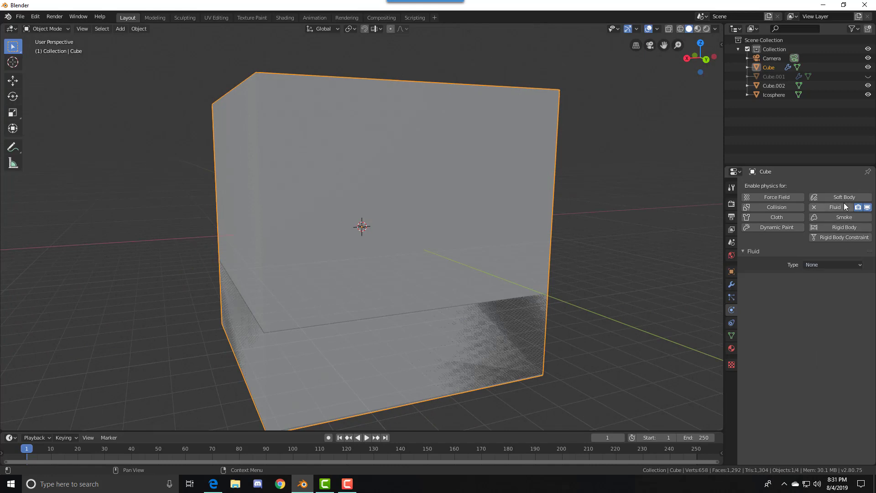
pyautogui.click(832, 265)
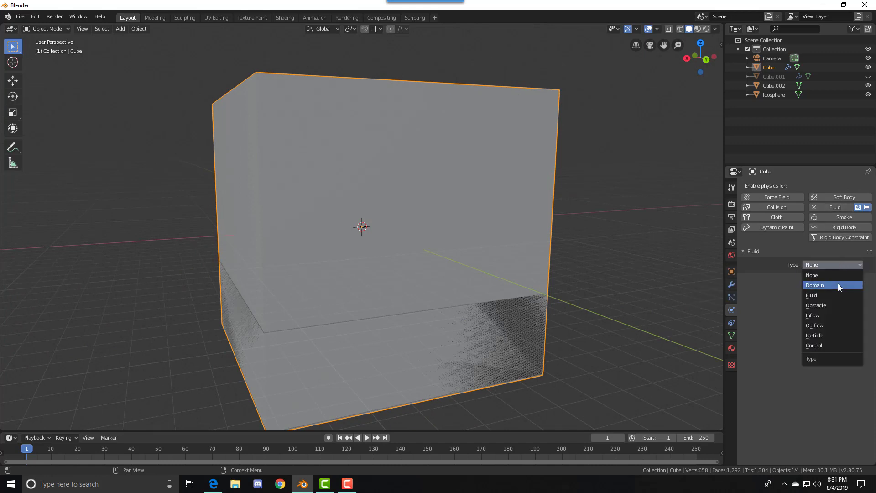
pyautogui.click(814, 285)
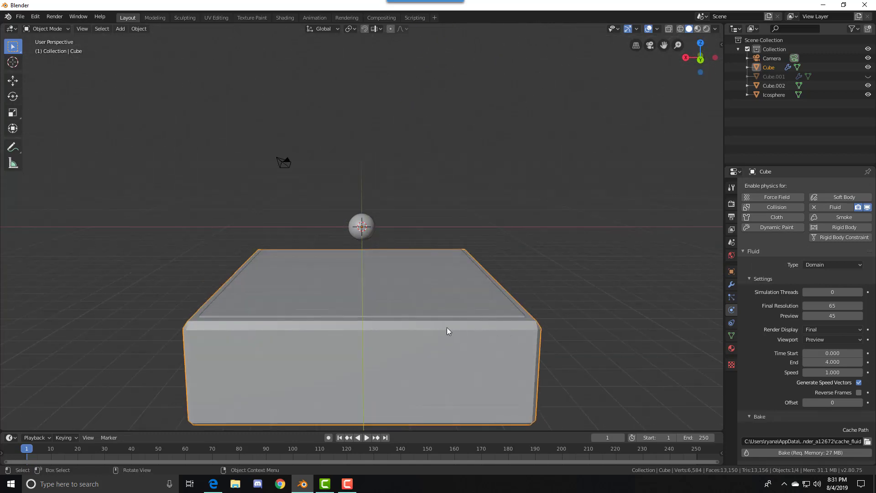
pyautogui.moveTo(468, 357)
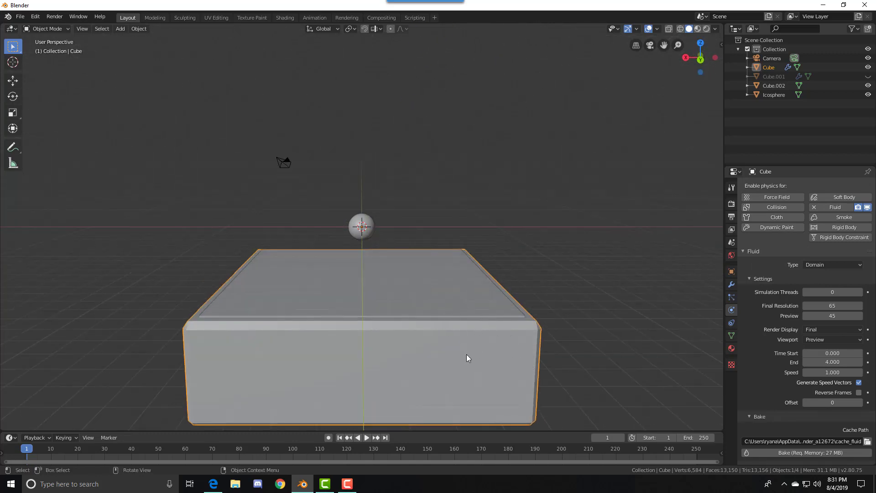
pyautogui.click(774, 86)
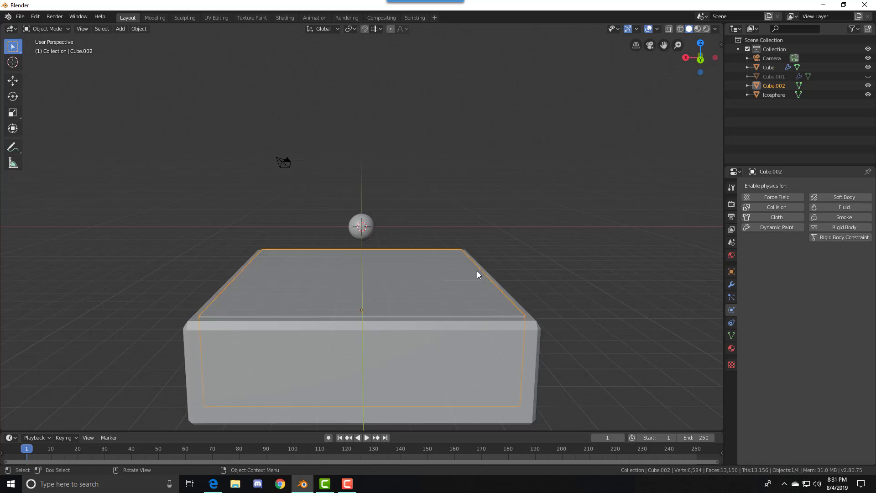
pyautogui.moveTo(460, 302)
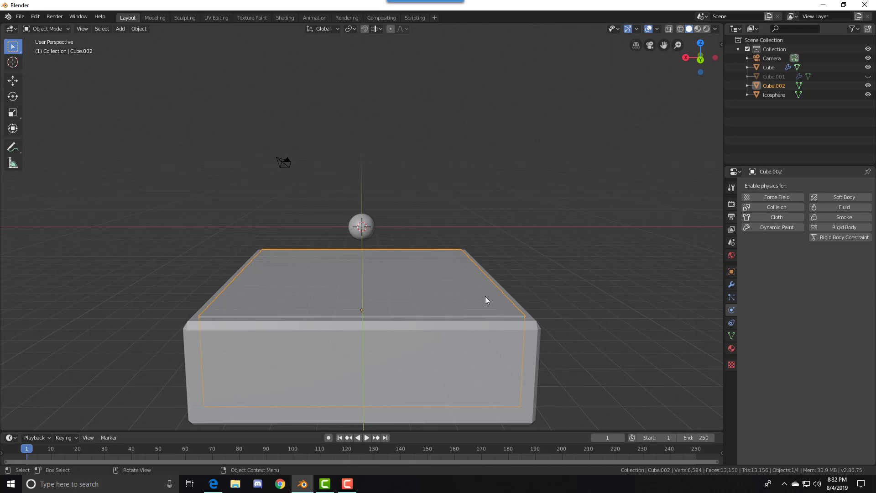
# Set Cube.002 as Fluid type Fluid and the Icosphere as Fluid type Obstacle
pyautogui.click(843, 206)
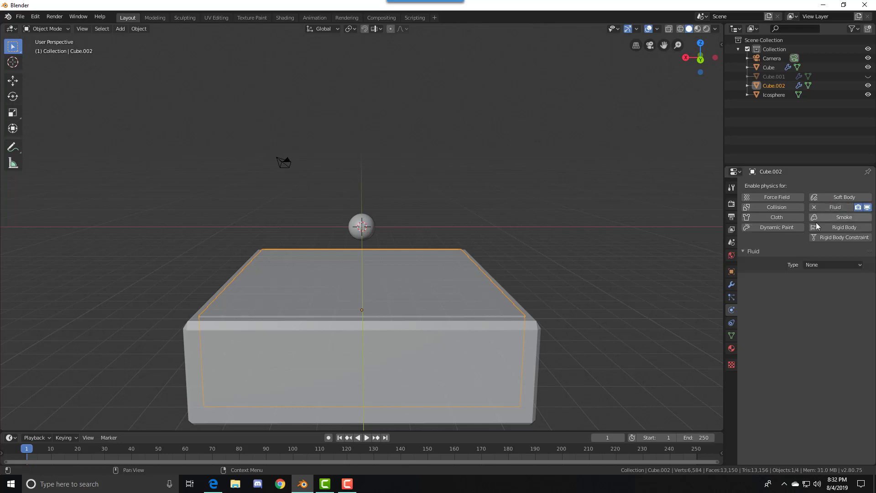
pyautogui.click(832, 265)
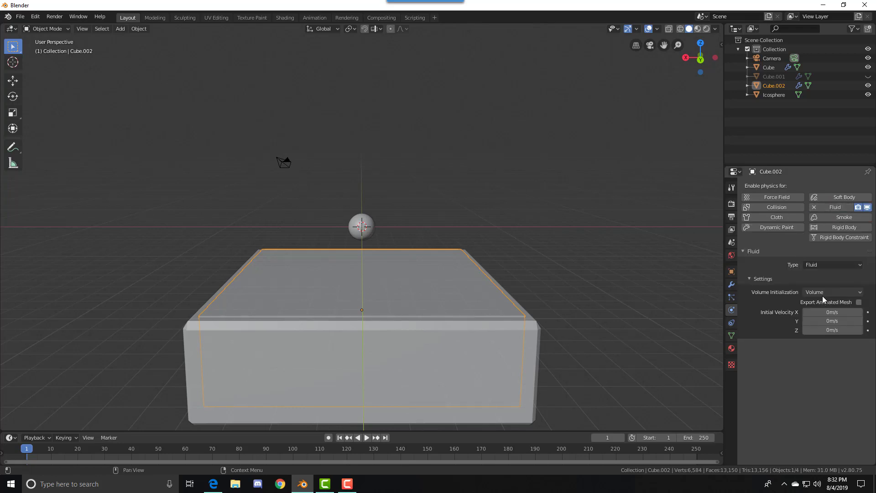
pyautogui.click(774, 94)
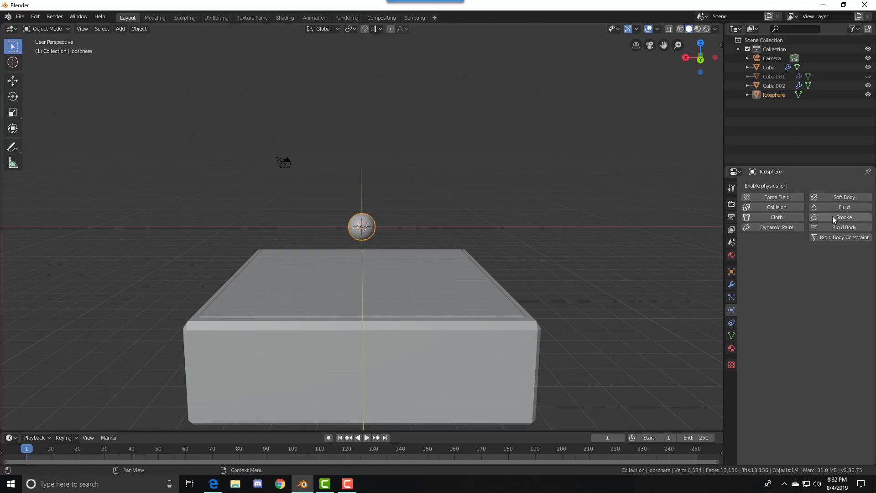
pyautogui.click(841, 208)
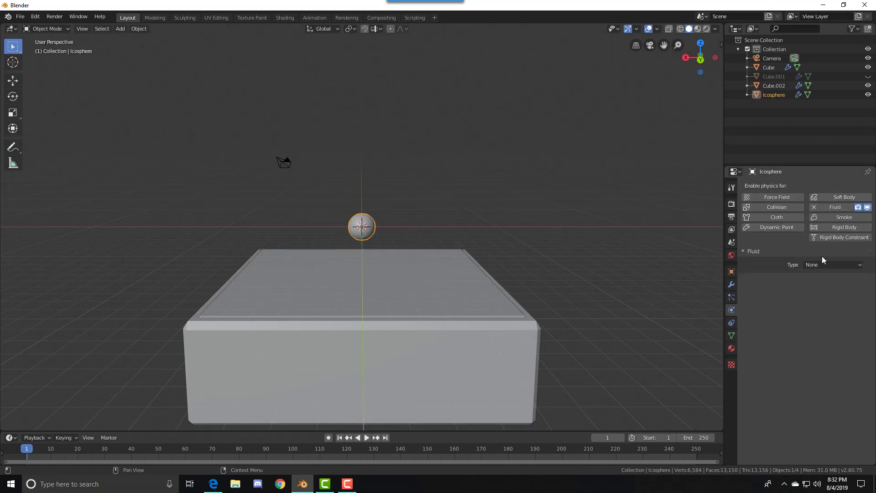
pyautogui.click(832, 265)
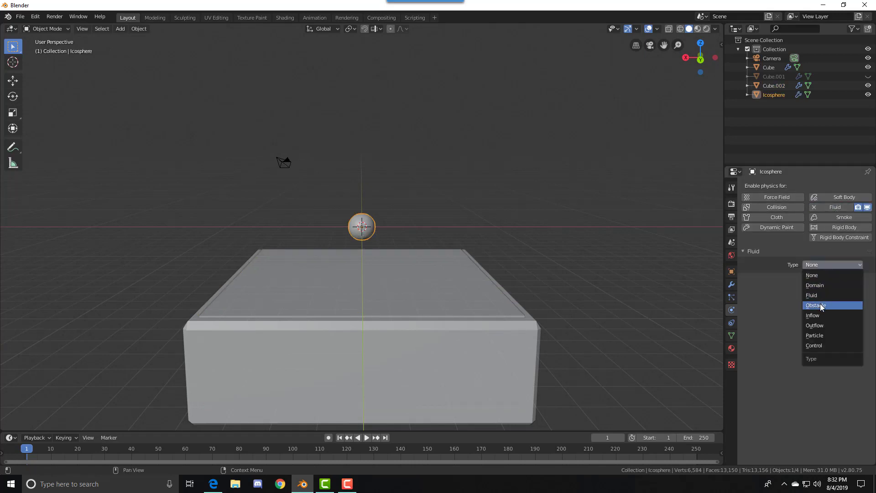
pyautogui.click(816, 305)
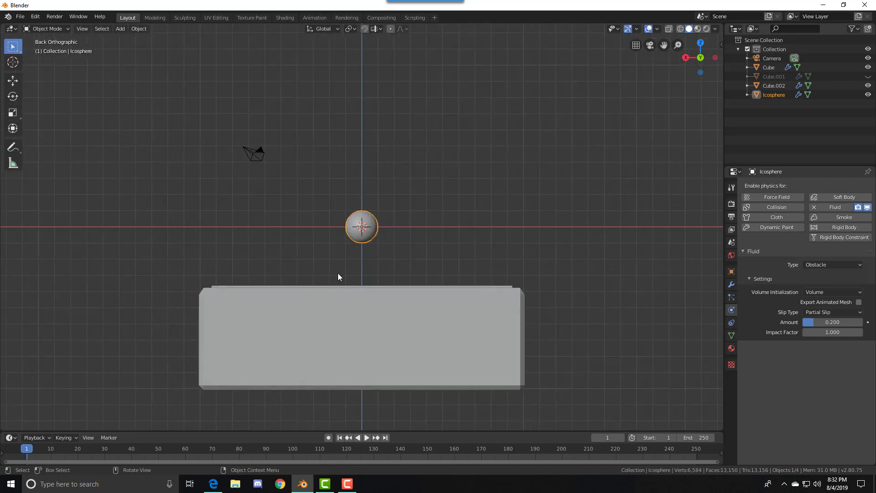
# Keyframe the icosphere's location at frame 1 and lowered into the slab at frame 30, then preview playback
pyautogui.press('I')
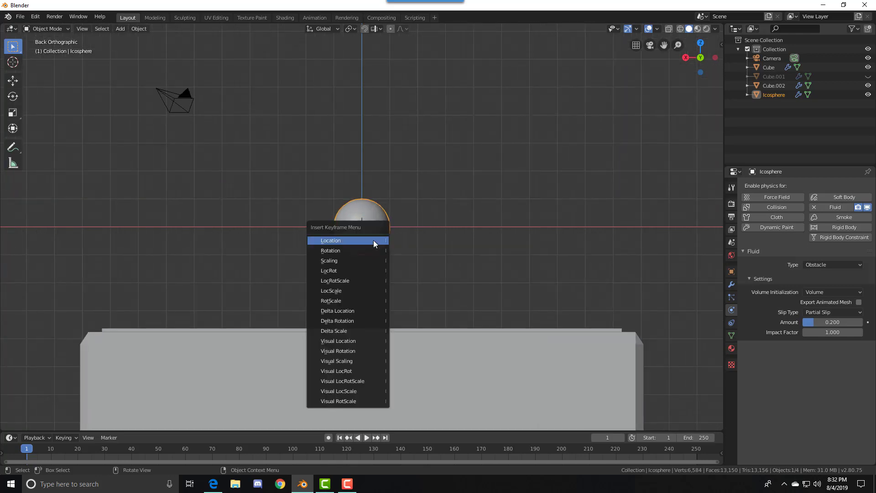
pyautogui.click(331, 241)
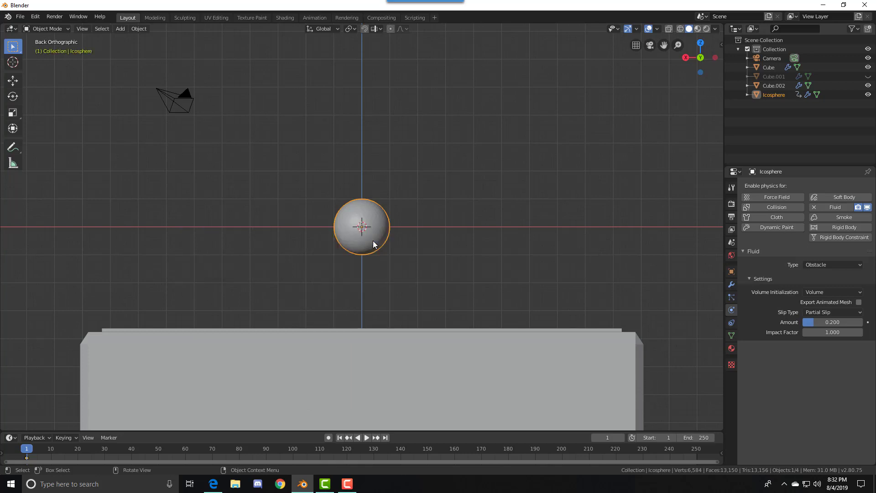
pyautogui.moveTo(32, 451)
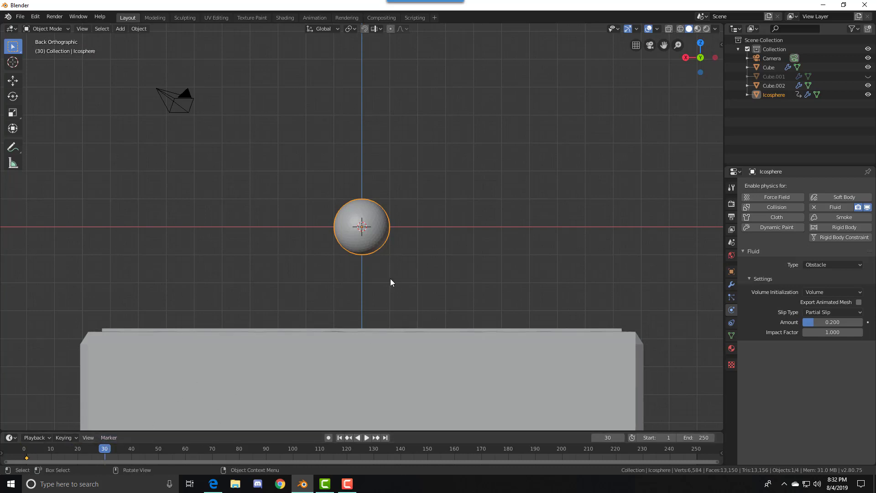
pyautogui.moveTo(373, 240)
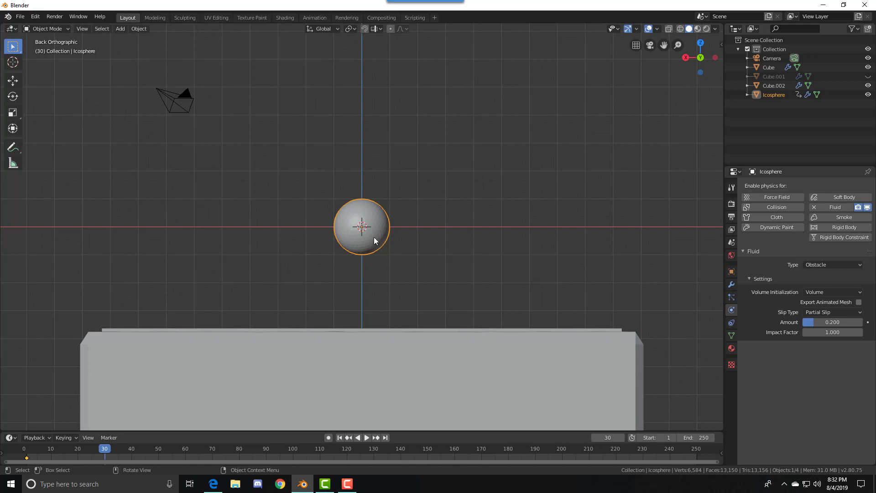
pyautogui.press('g')
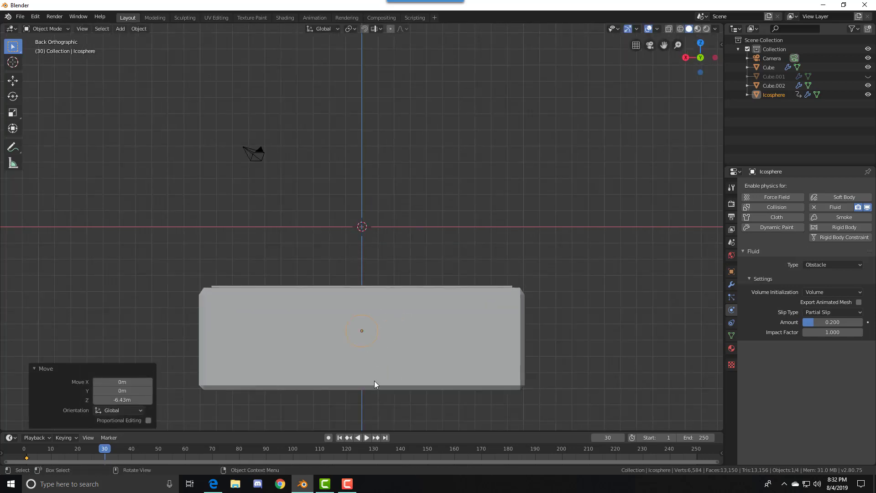
pyautogui.press('g')
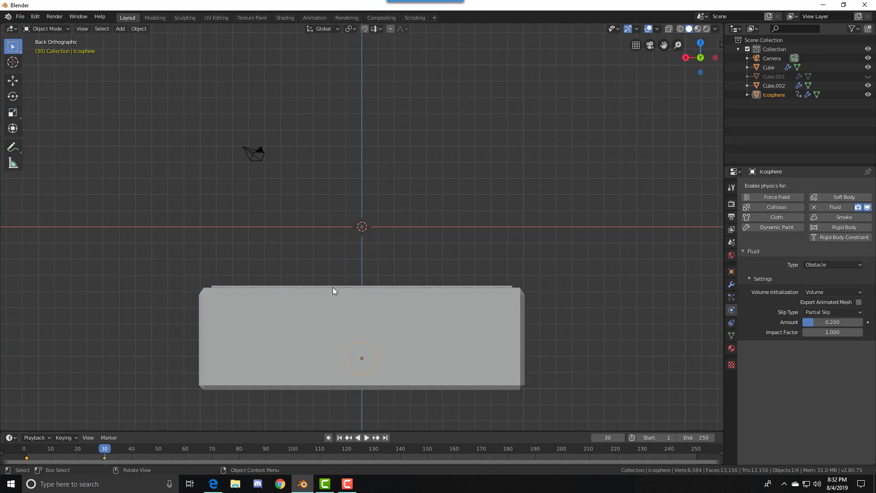
pyautogui.moveTo(371, 441)
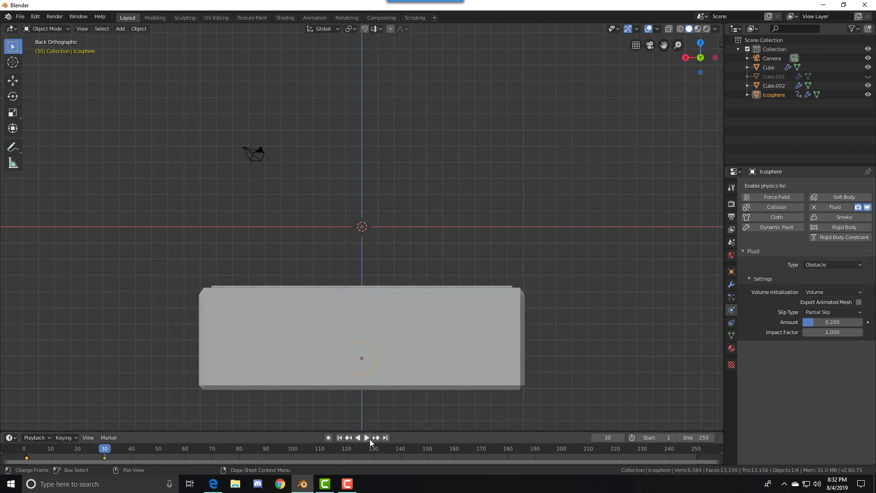
pyautogui.click(367, 438)
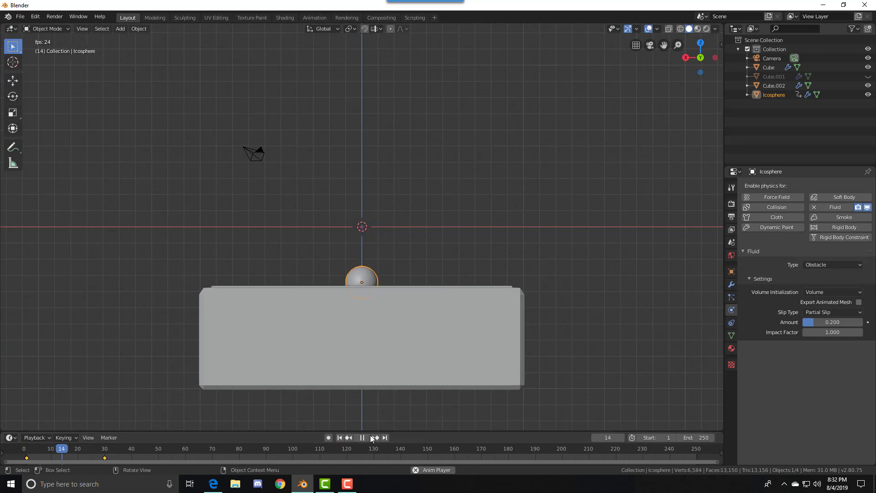
pyautogui.click(362, 438)
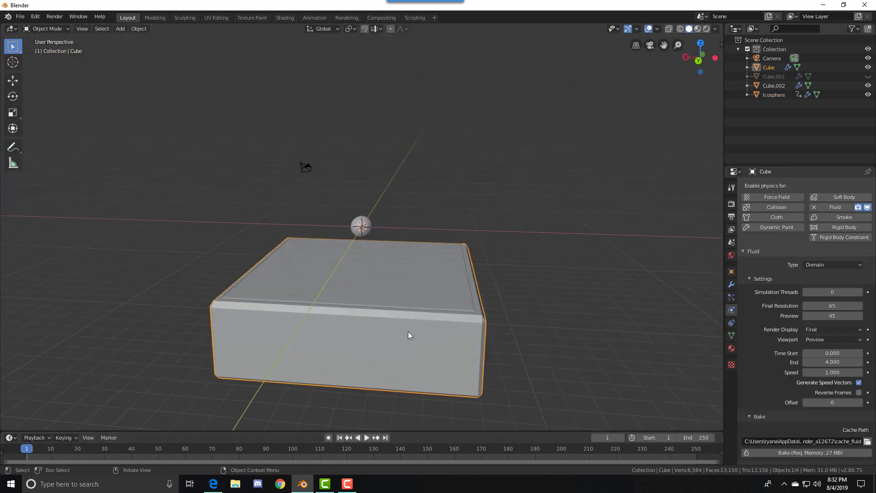
pyautogui.moveTo(753, 365)
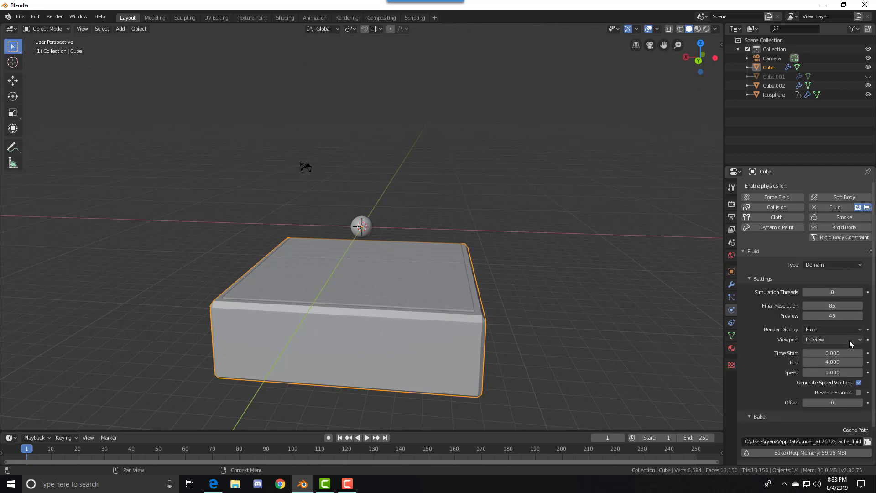
# Set the domain's viewport display to Final and bake the fluid simulation
pyautogui.click(833, 339)
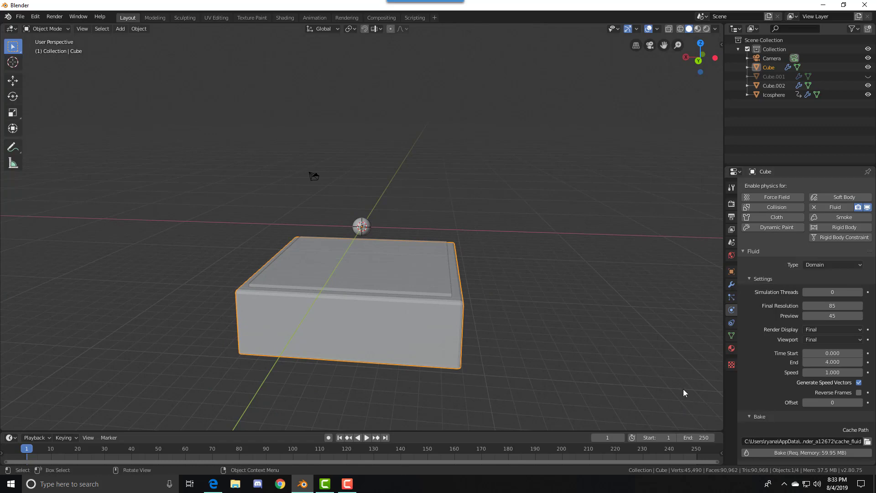
pyautogui.moveTo(761, 453)
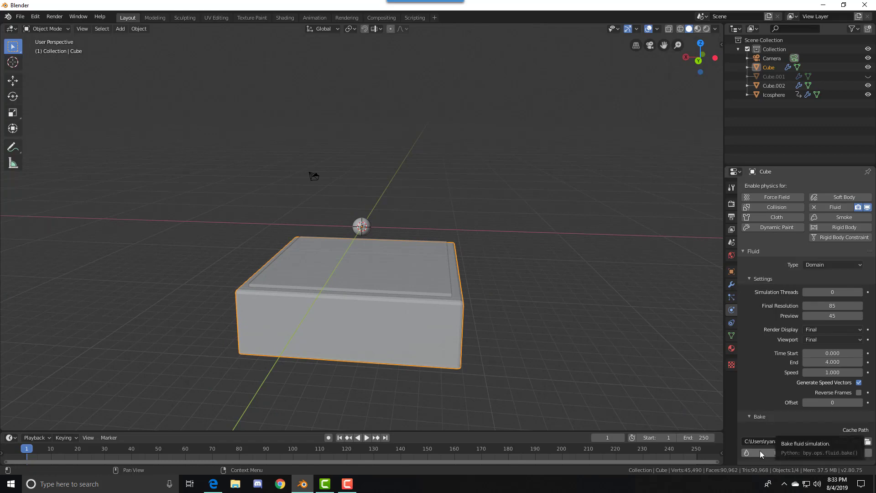
pyautogui.click(748, 452)
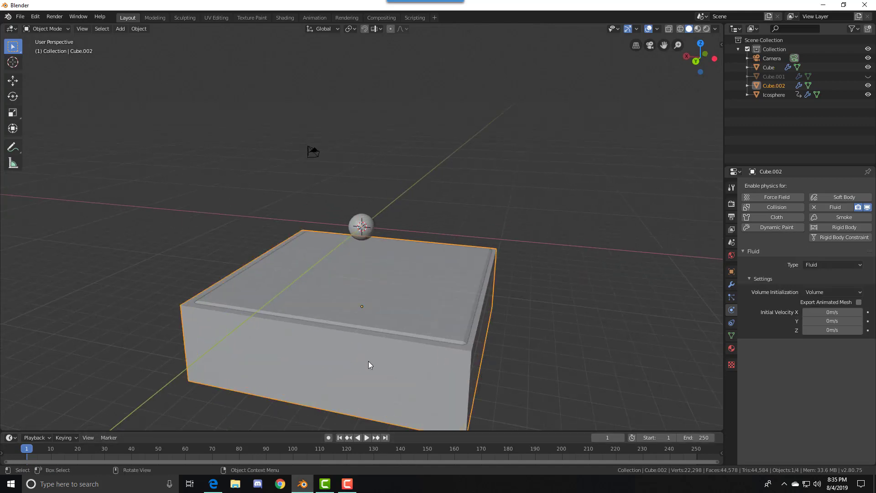
# Select the domain cube and jump to frame 83 to see the baked splashing liquid
pyautogui.click(374, 362)
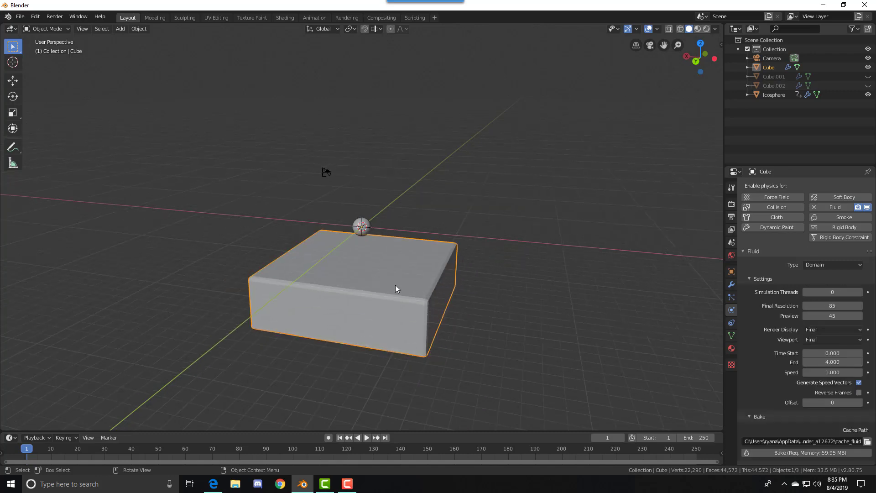
pyautogui.moveTo(397, 289); pyautogui.dragTo(416, 362)
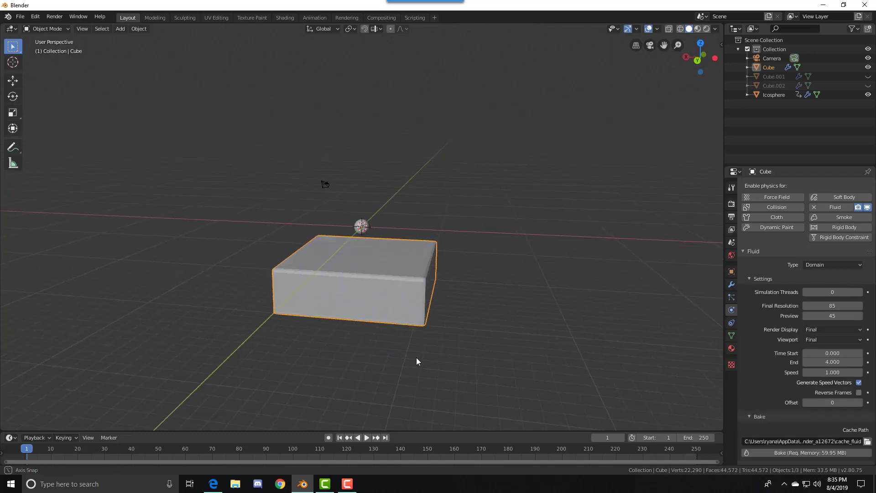
pyautogui.click(366, 438)
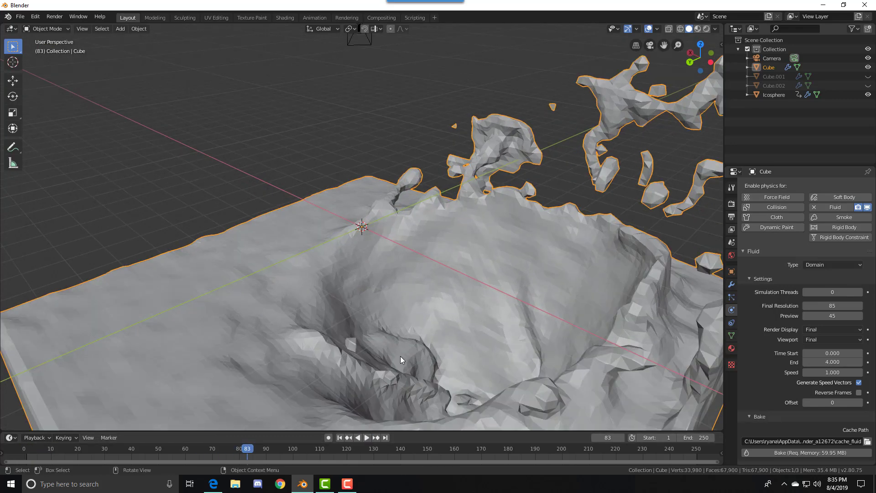
# Apply Shade Smooth to the splash mesh and bring up its Material.001 Principled BSDF settings
pyautogui.rightClick(403, 361)
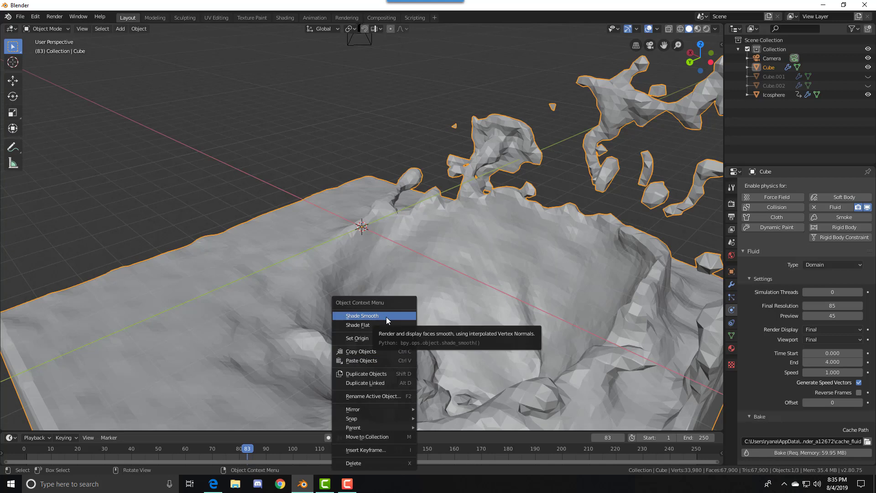
pyautogui.click(362, 316)
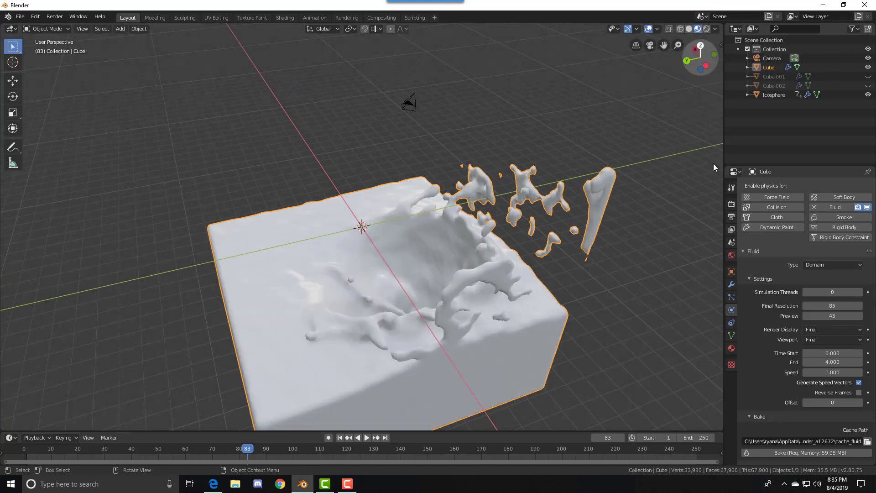
pyautogui.click(731, 255)
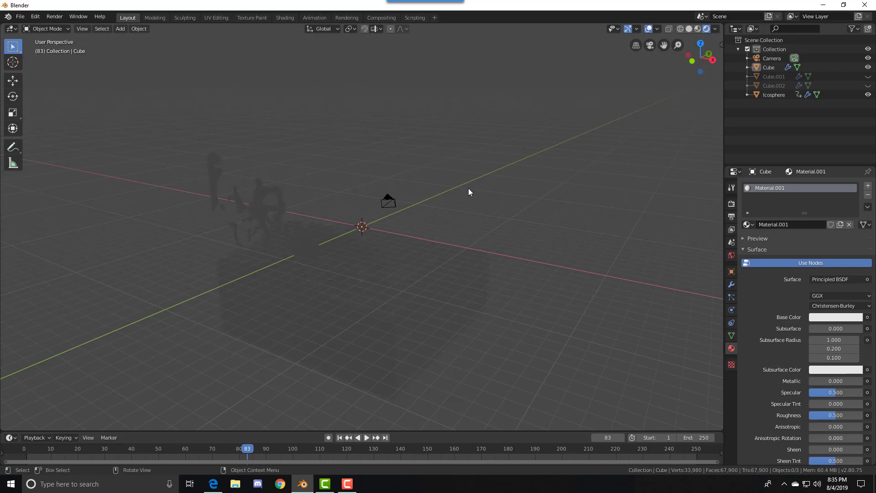
# Add a Sun light via Add > Light > Sun and orbit to see the lit splash
pyautogui.click(121, 28)
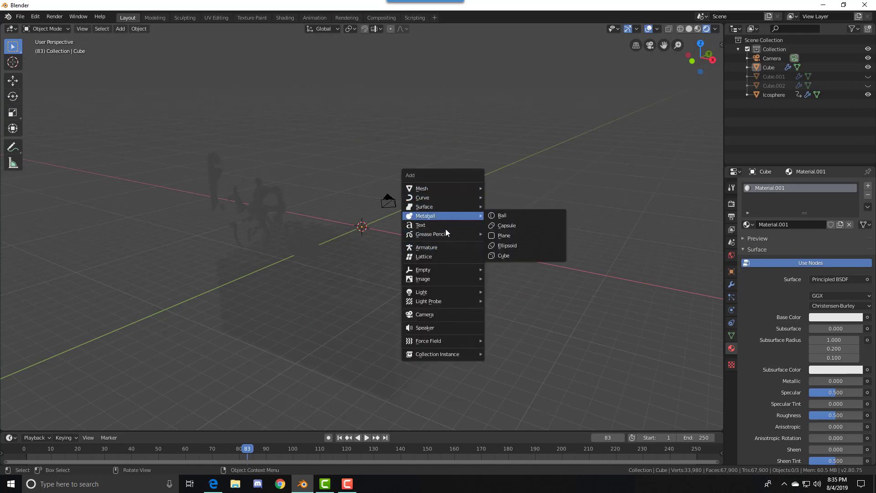
pyautogui.moveTo(422, 292)
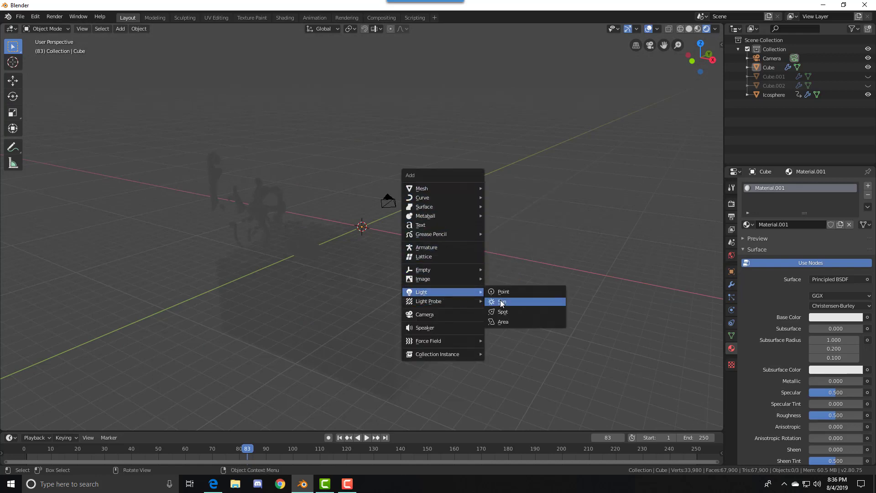
pyautogui.click(502, 301)
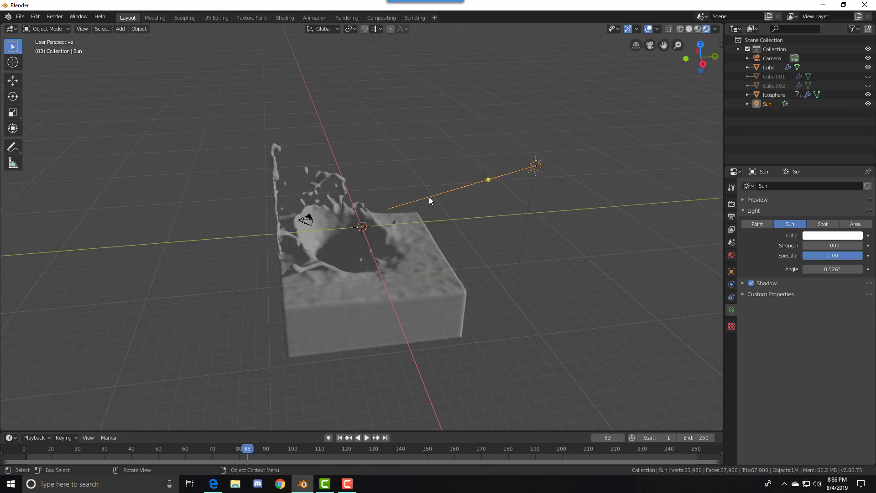
pyautogui.moveTo(430, 201); pyautogui.dragTo(327, 227)
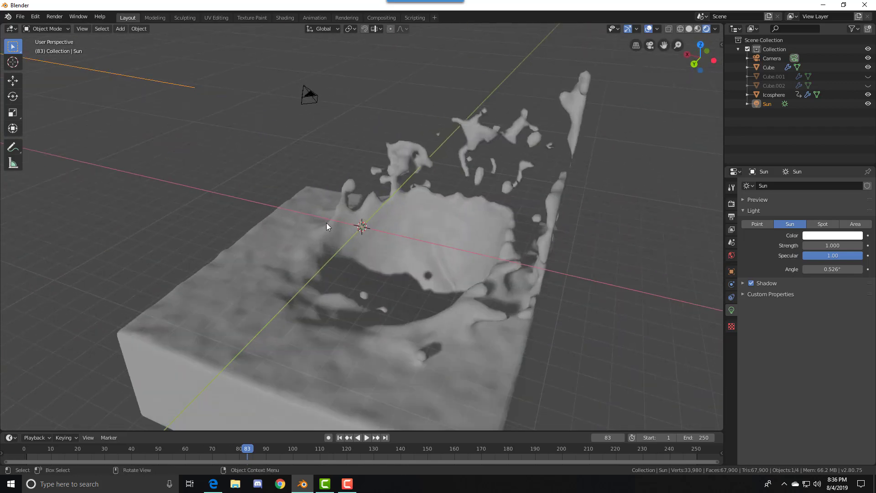
# Switch the splash cube's Material.001 surface from Principled BSDF to Glass BSDF
pyautogui.click(769, 67)
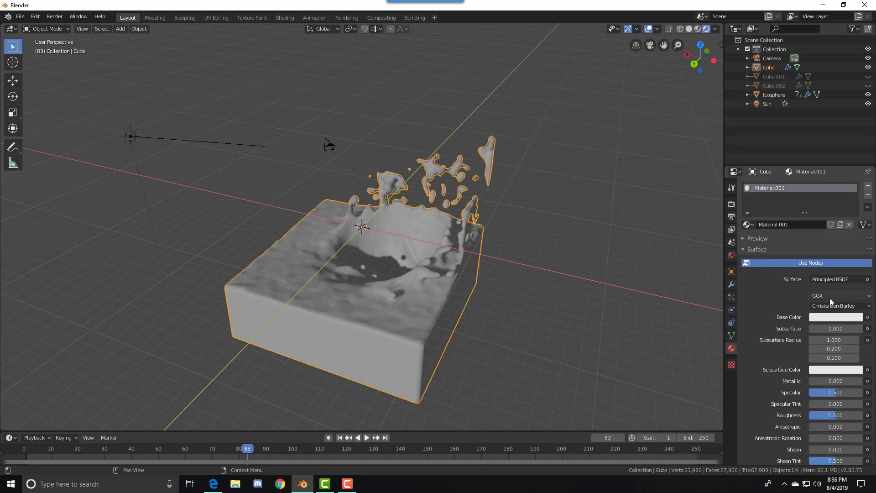
pyautogui.click(831, 279)
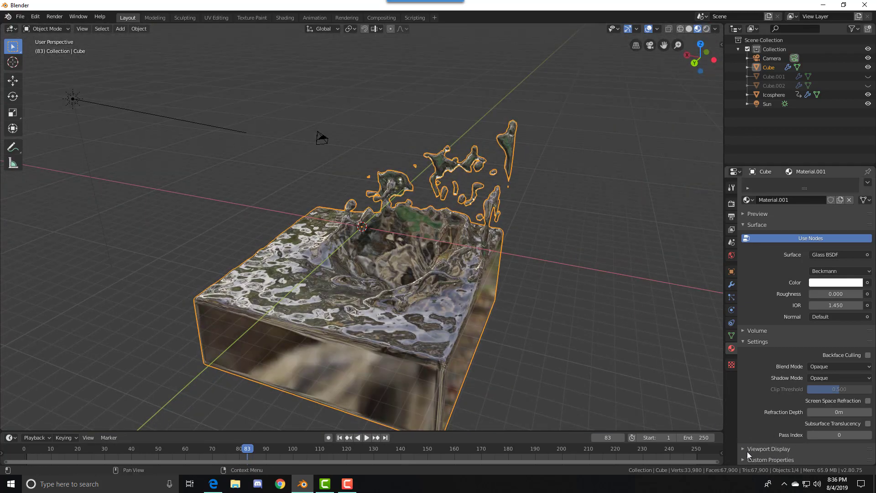
# Enable Screen Space Refraction on the glass material and Refraction in Eevee's screen-space reflections
pyautogui.click(866, 401)
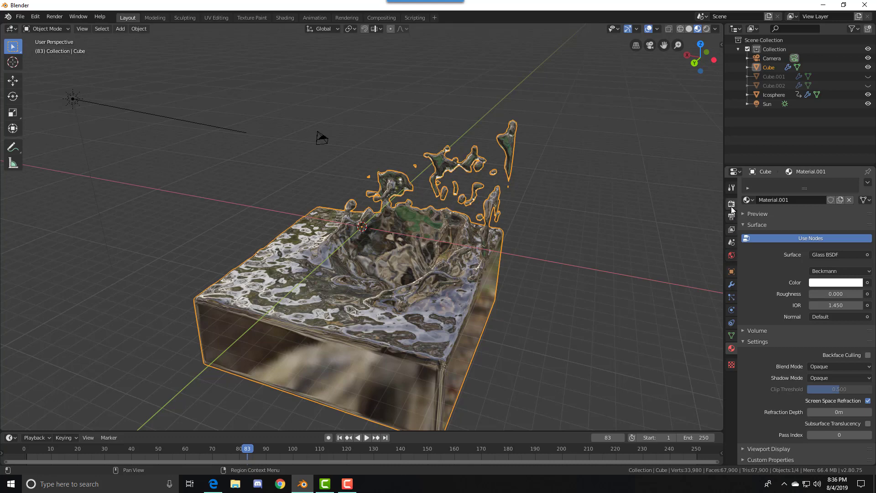
pyautogui.click(731, 205)
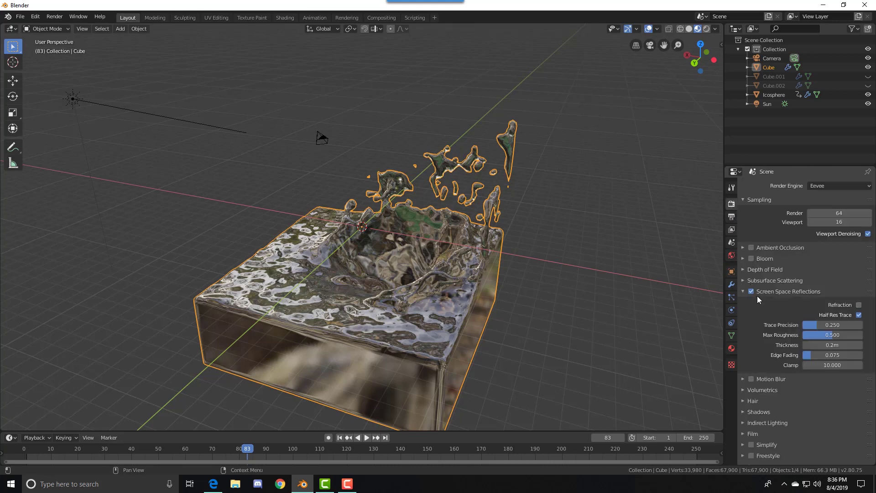
pyautogui.moveTo(757, 288)
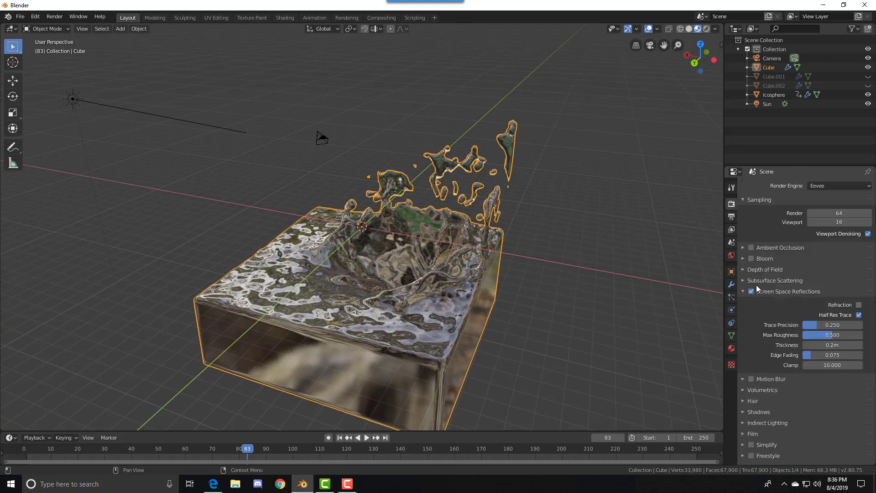
pyautogui.click(858, 305)
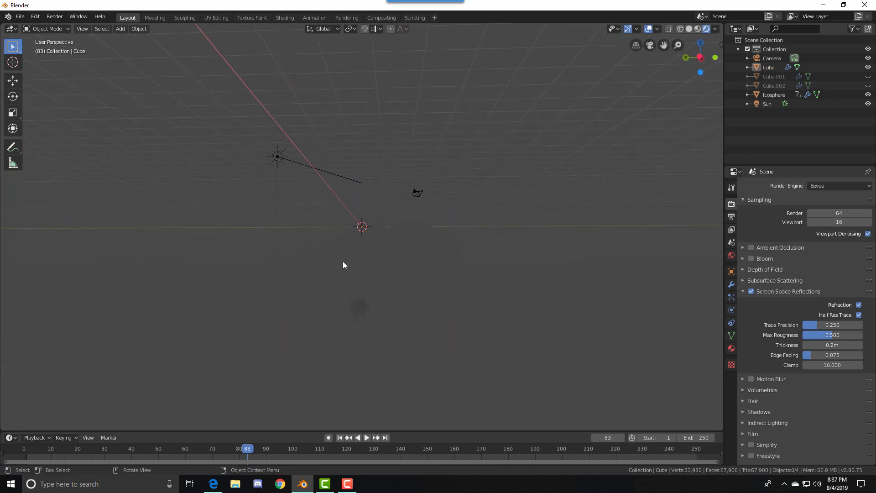
pyautogui.moveTo(360, 312)
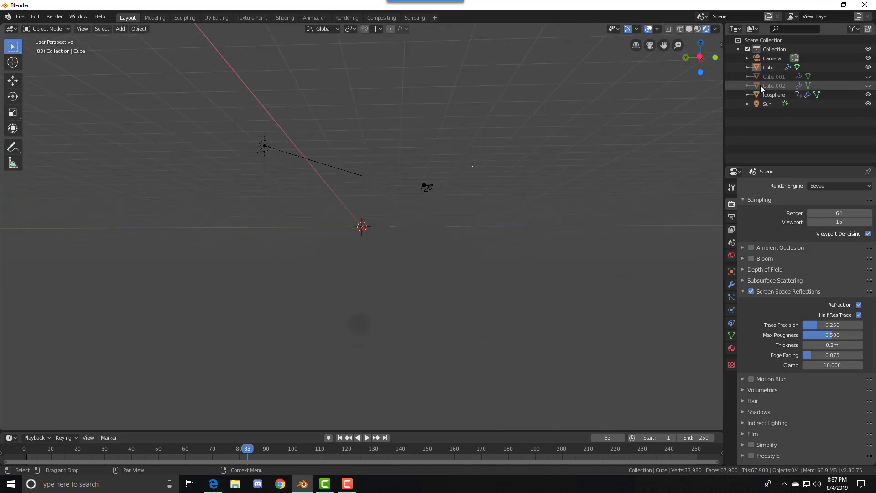
# Create Material.002 on the icosphere with an orange Principled BSDF base colour
pyautogui.click(773, 94)
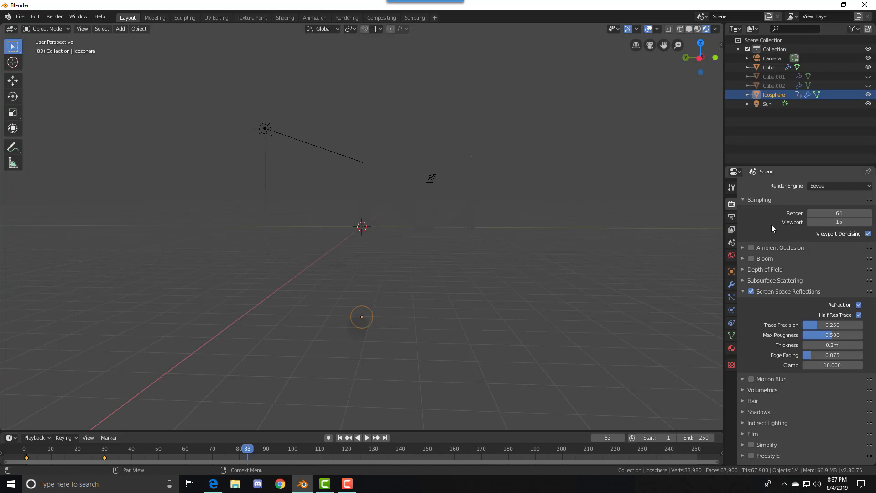
pyautogui.click(731, 347)
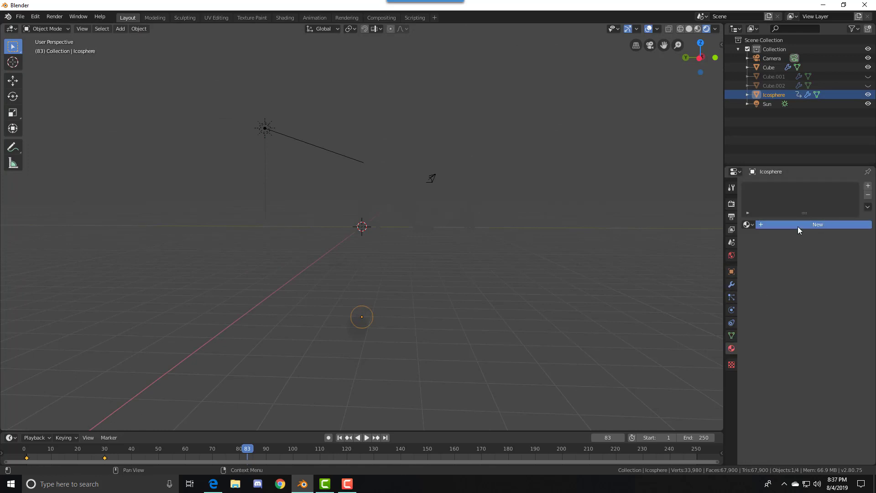
pyautogui.click(818, 224)
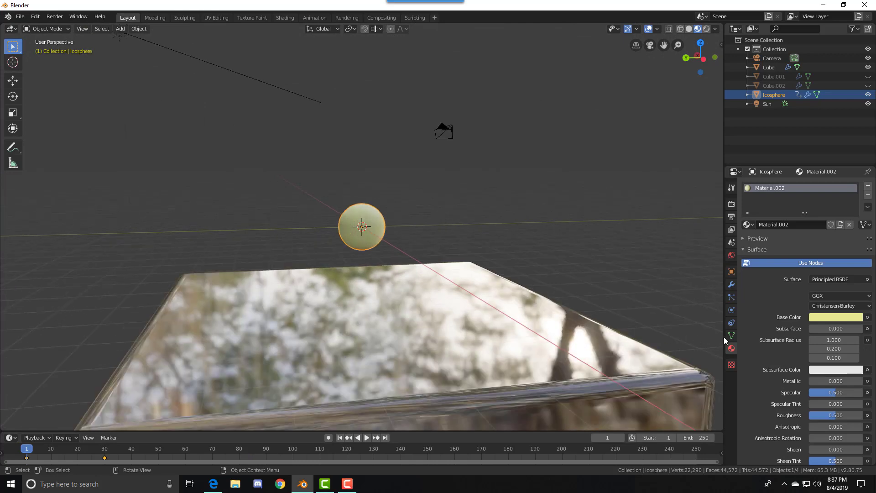
pyautogui.click(836, 318)
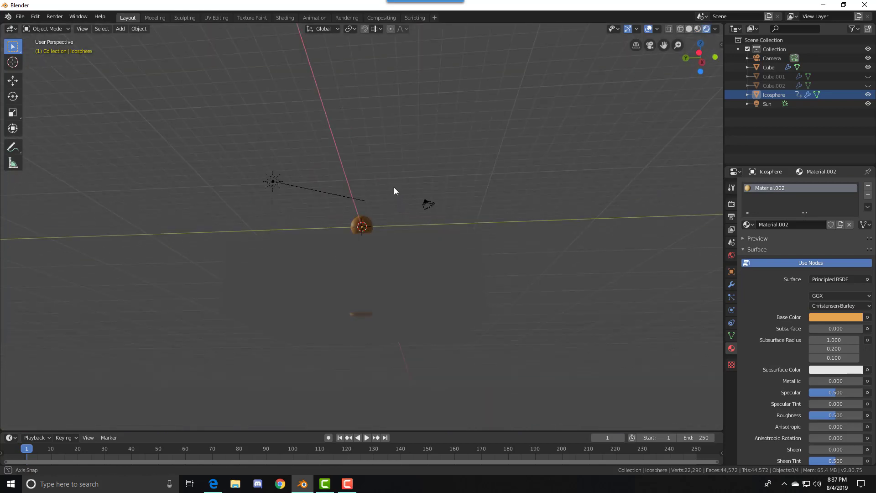
pyautogui.moveTo(394, 191); pyautogui.dragTo(412, 305)
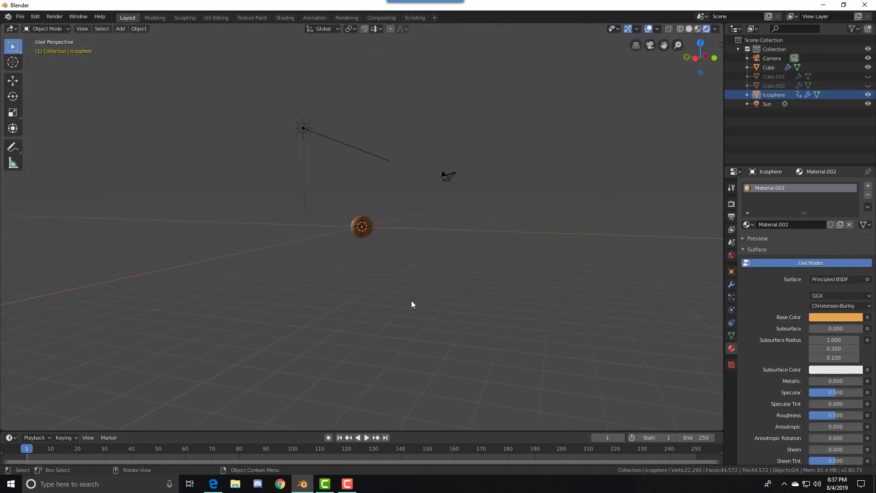
# Give the splash's glass material a pale tint with 0.167 roughness and 1.450 IOR
pyautogui.click(768, 67)
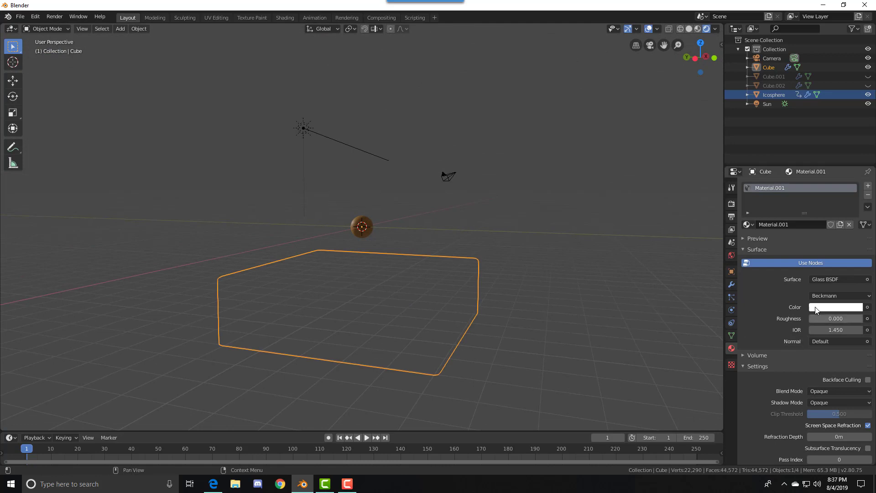
pyautogui.click(836, 306)
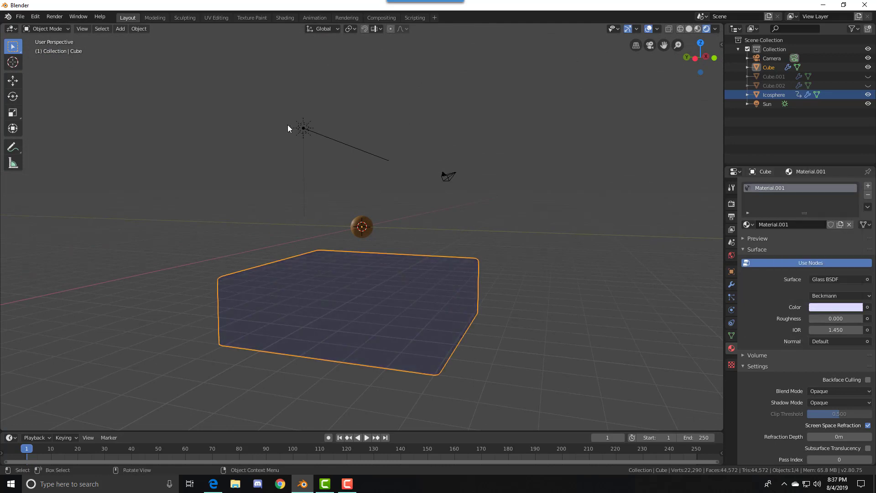
pyautogui.click(766, 103)
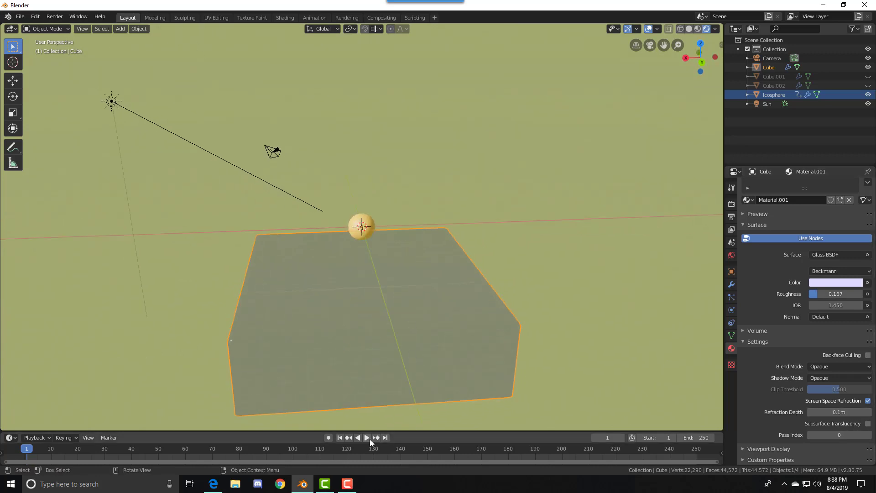
# Play the baked fluid simulation in the timeline, then stop playback
pyautogui.click(367, 438)
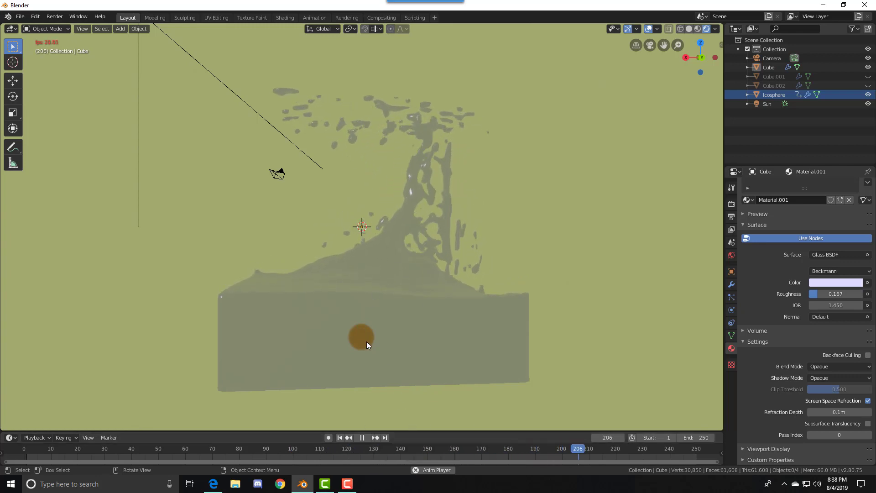
pyautogui.click(363, 438)
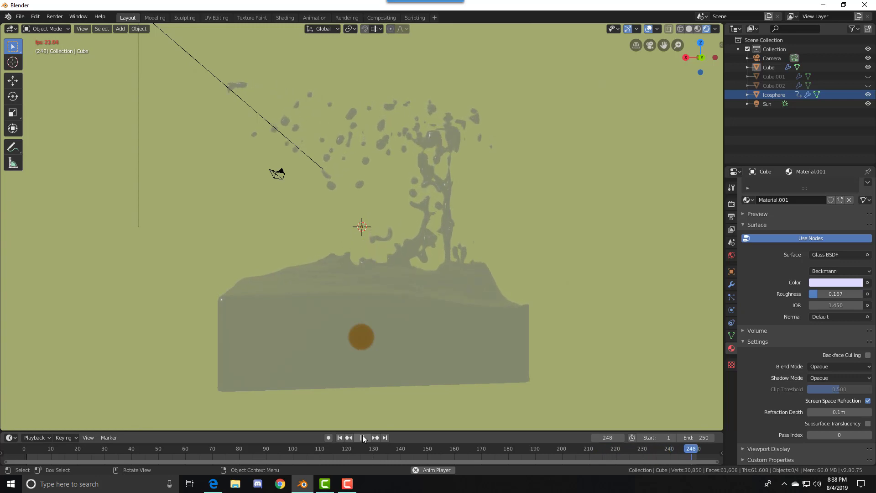
pyautogui.click(362, 438)
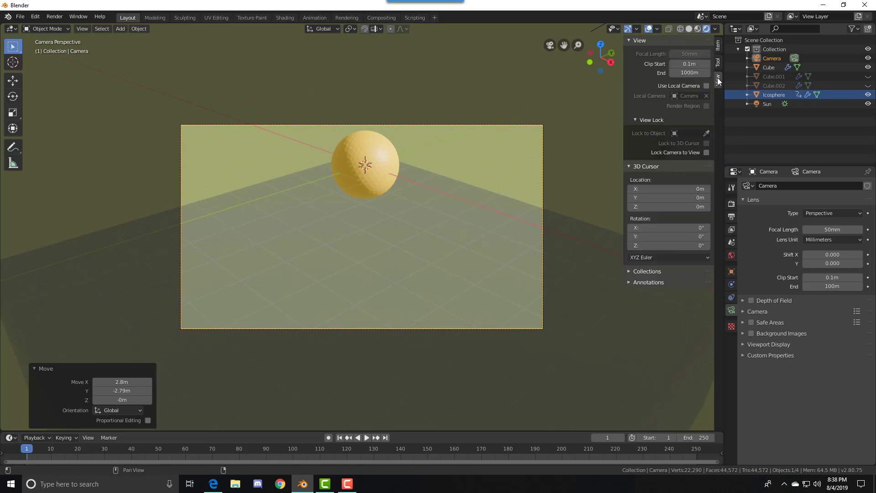
# From the camera view, recolour the Glass BSDF to a lavender-purple tint
pyautogui.click(706, 153)
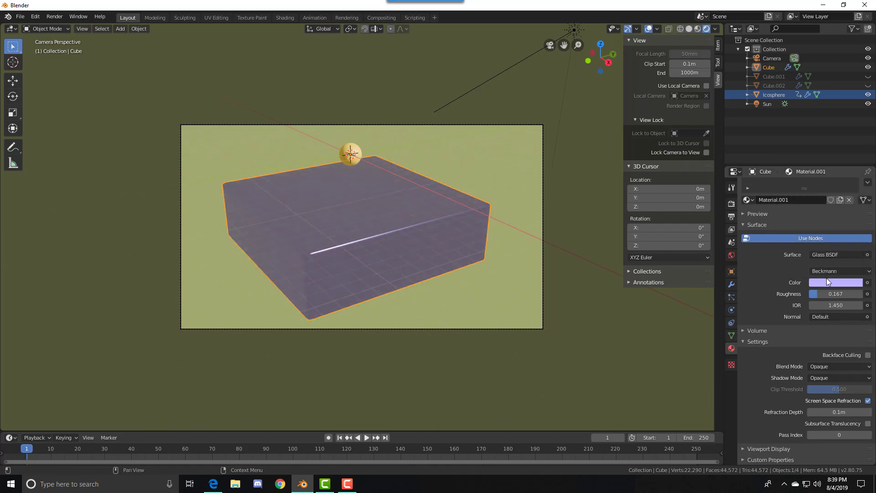
pyautogui.click(836, 283)
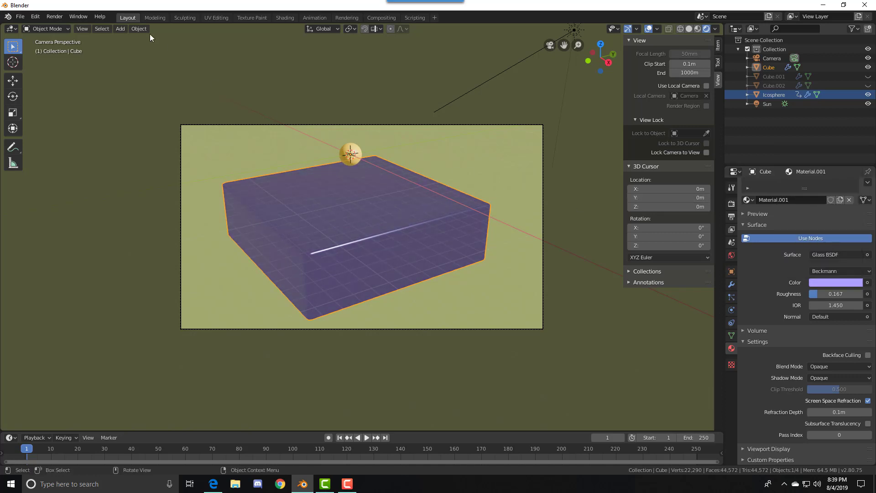
pyautogui.click(54, 17)
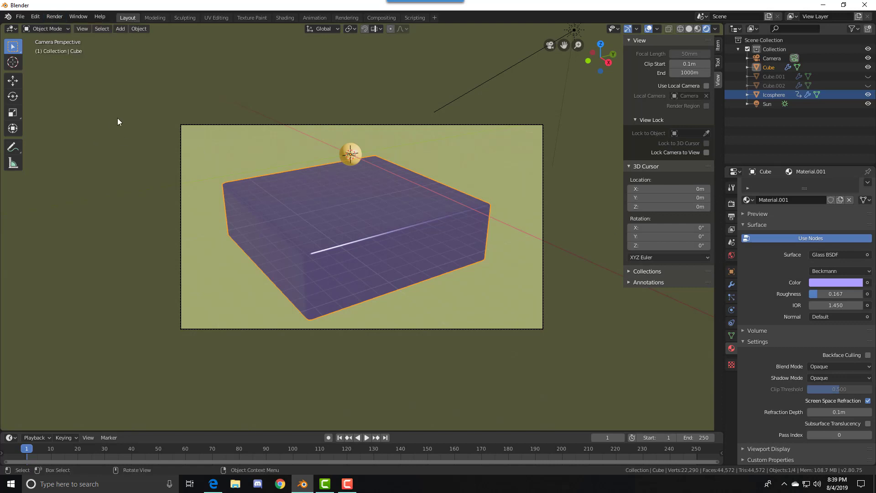
pyautogui.click(851, 28)
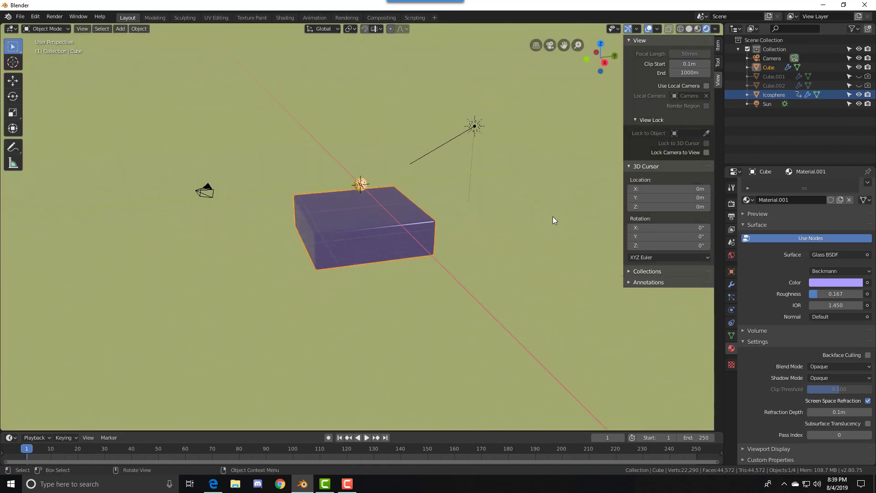
# Leave camera view for a free perspective and reselect the purple fluid cube
pyautogui.click(717, 62)
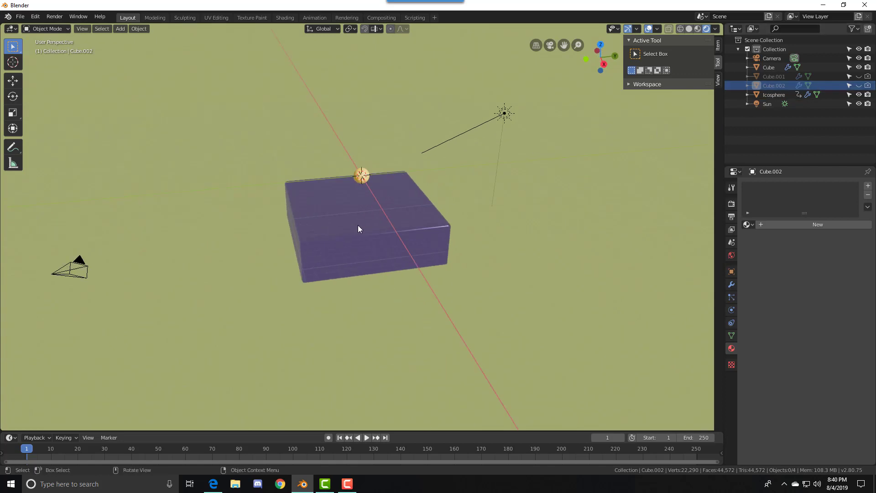
pyautogui.moveTo(432, 55)
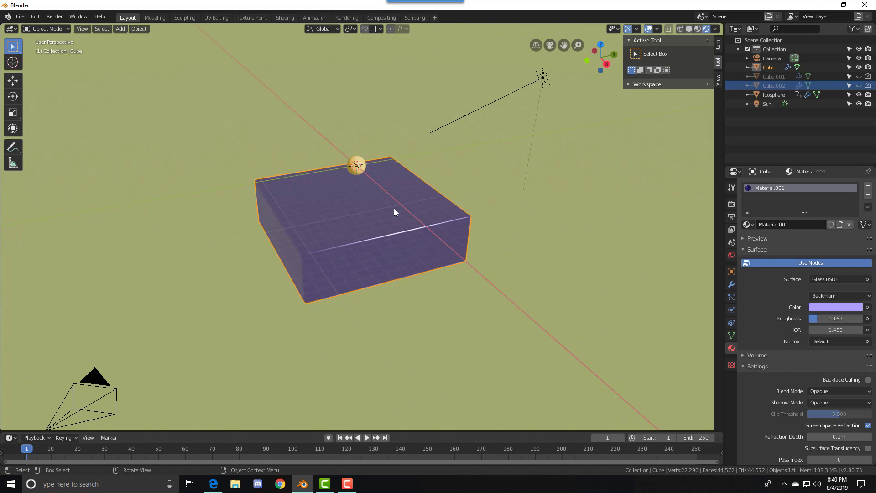
pyautogui.moveTo(244, 327)
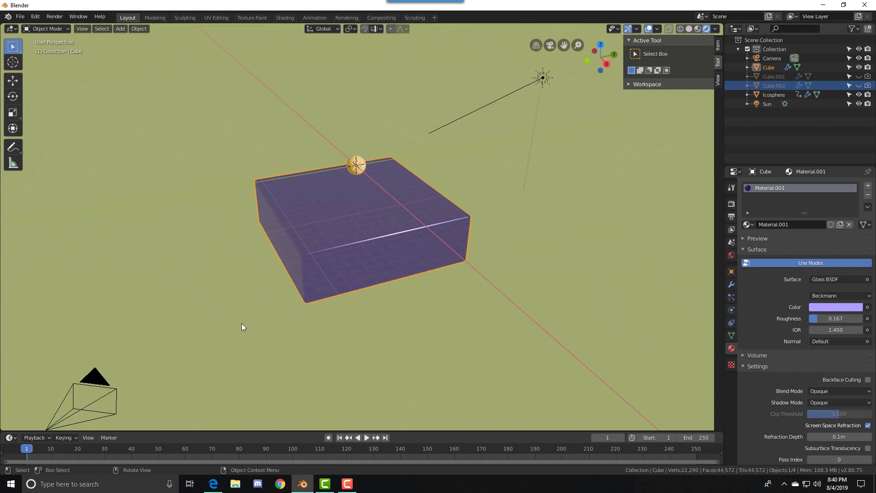
pyautogui.moveTo(75, 403)
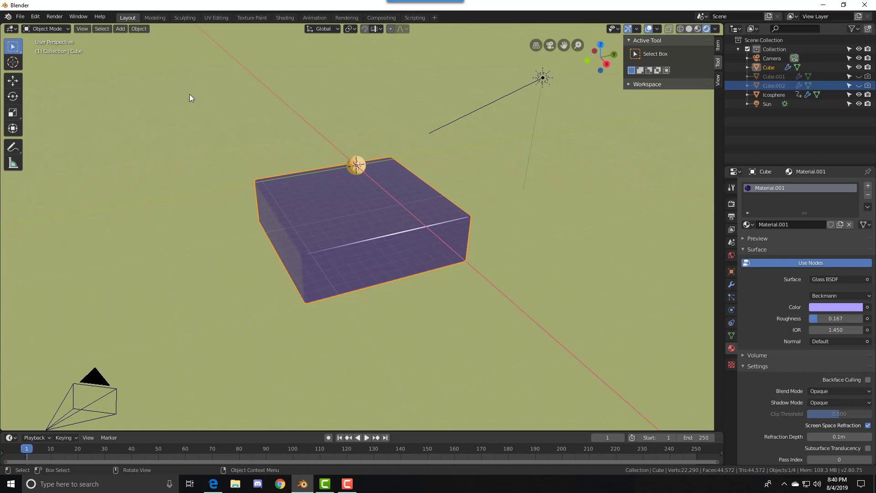
# Change the output file format from PNG to AVI JPEG and bring up the output folder chooser
pyautogui.click(54, 17)
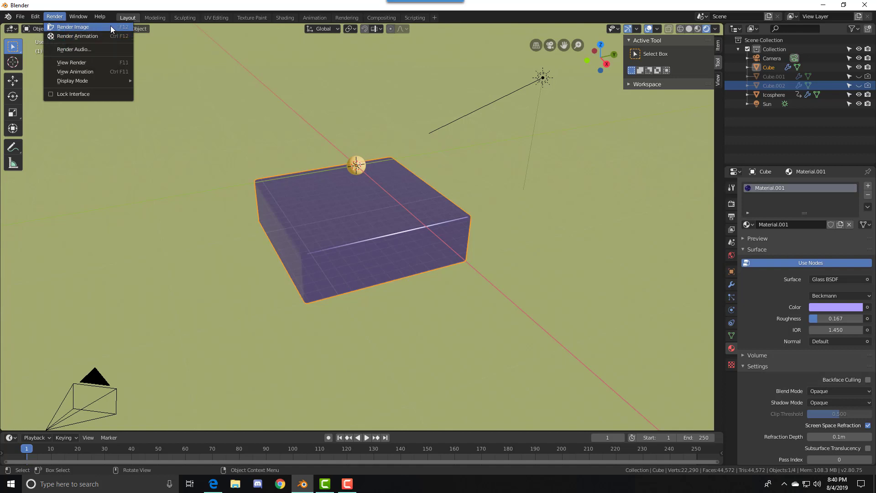
pyautogui.moveTo(77, 37)
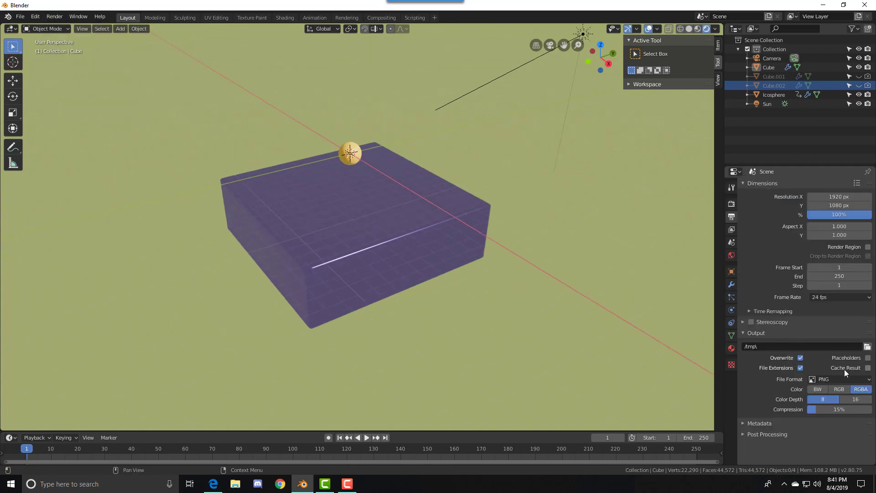
pyautogui.click(840, 379)
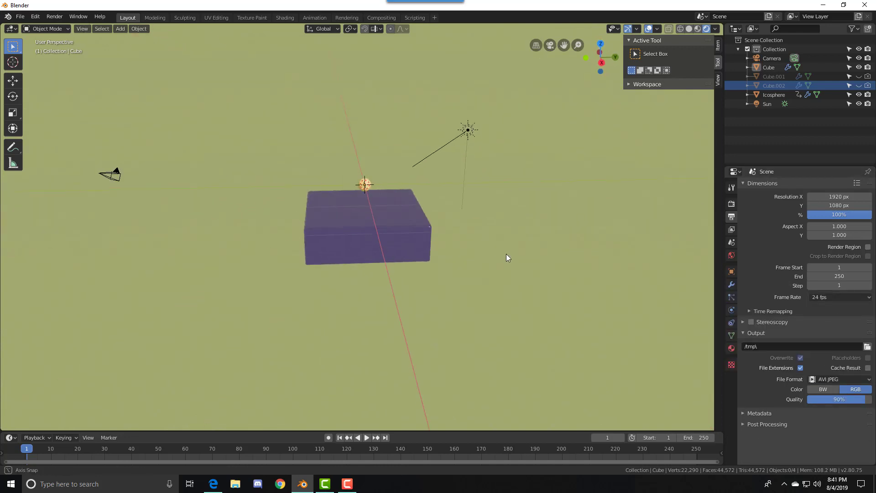
pyautogui.click(55, 17)
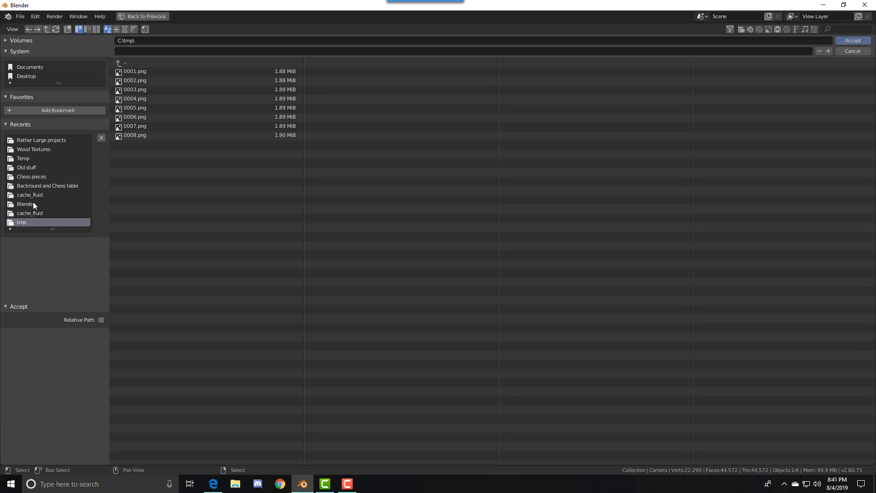
pyautogui.moveTo(25, 228)
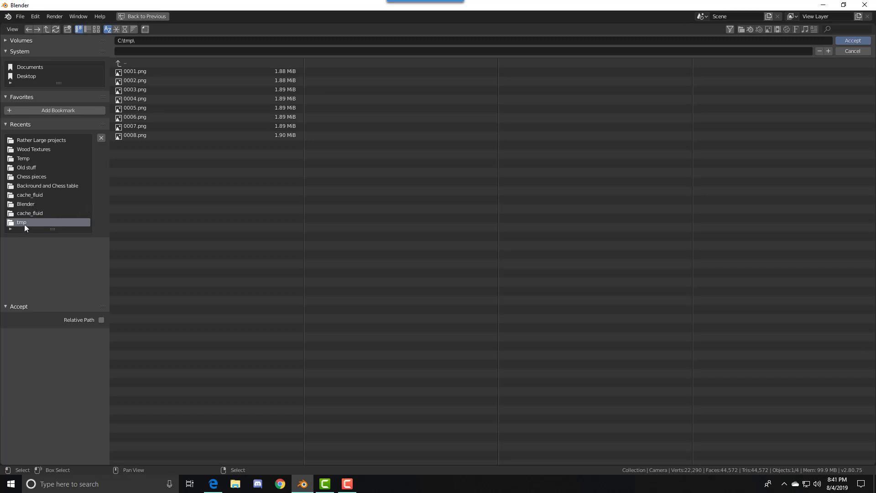
pyautogui.moveTo(36, 60)
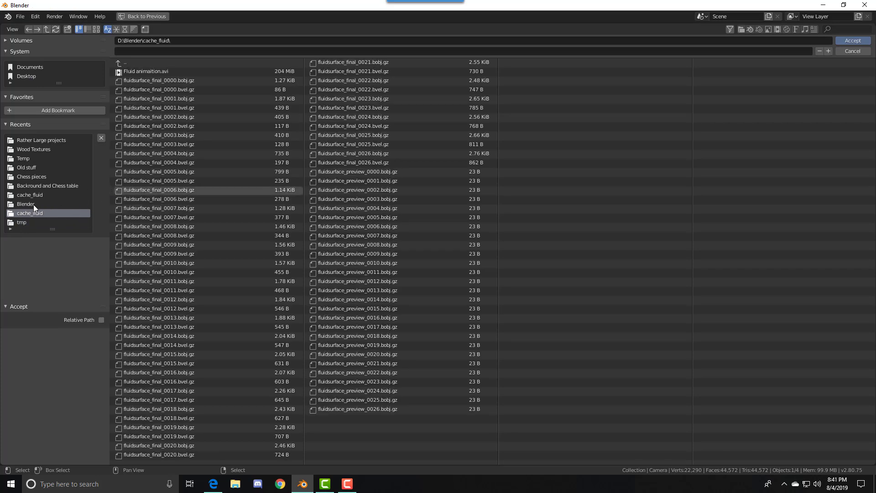
# Choose the Rather Large projects folder on drive D as the animation's output location
pyautogui.click(26, 203)
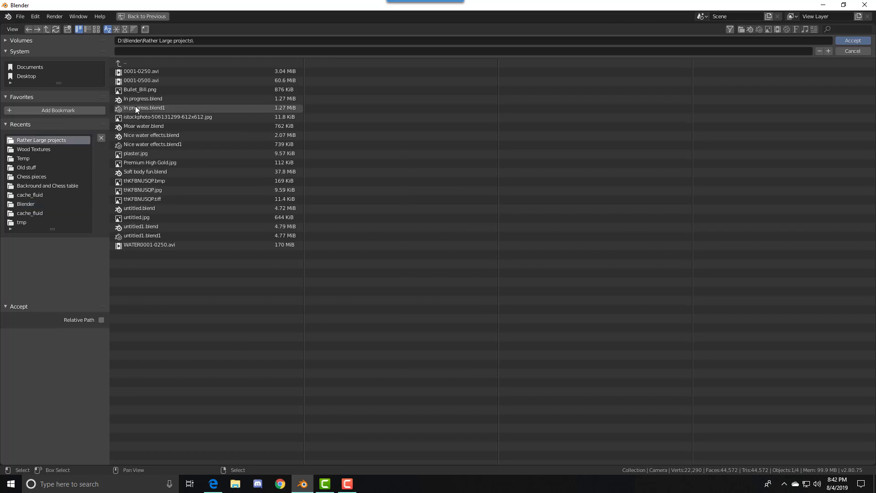
pyautogui.moveTo(393, 304)
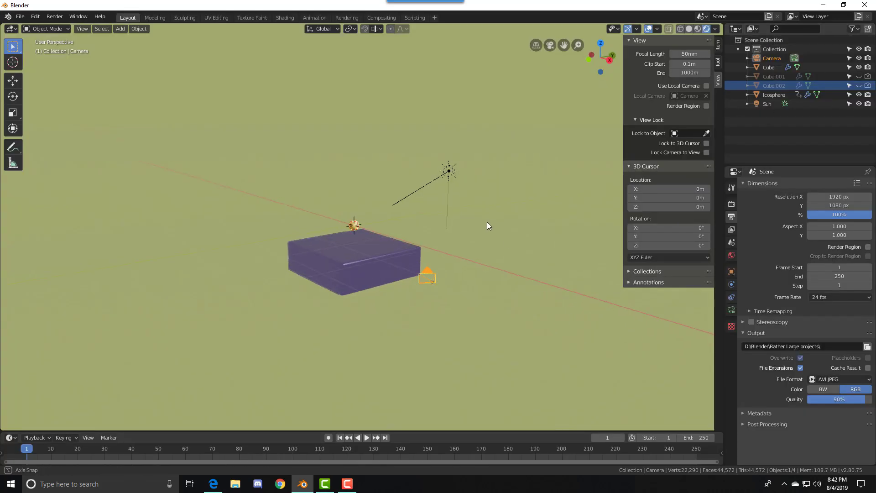
# Render the full 250-frame animation via Render > Render Animation
pyautogui.click(53, 17)
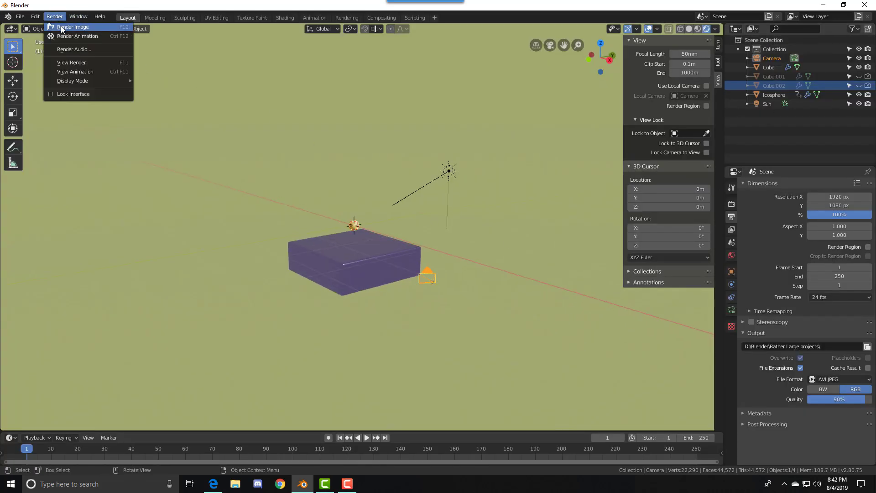
pyautogui.moveTo(68, 36)
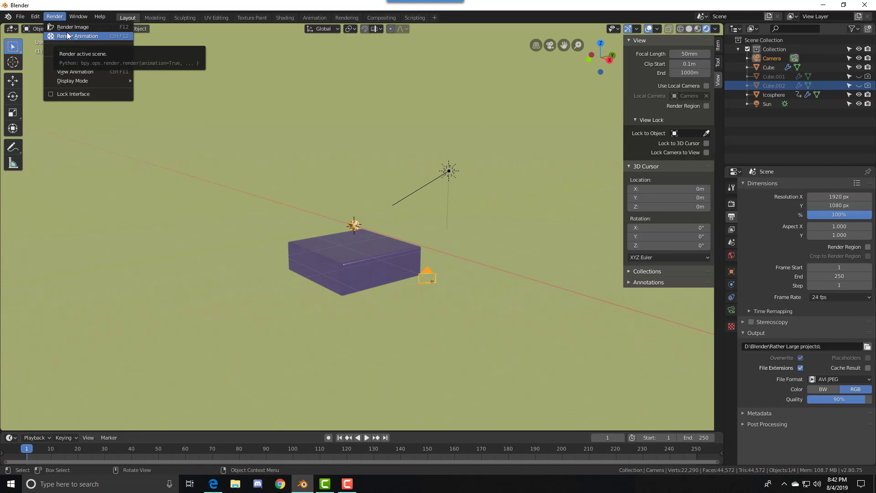
pyautogui.click(78, 36)
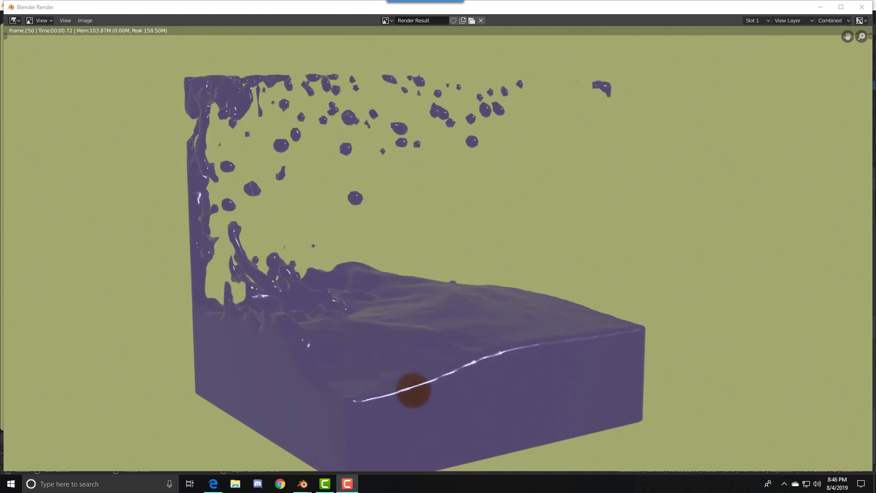
pyautogui.moveTo(746, 176)
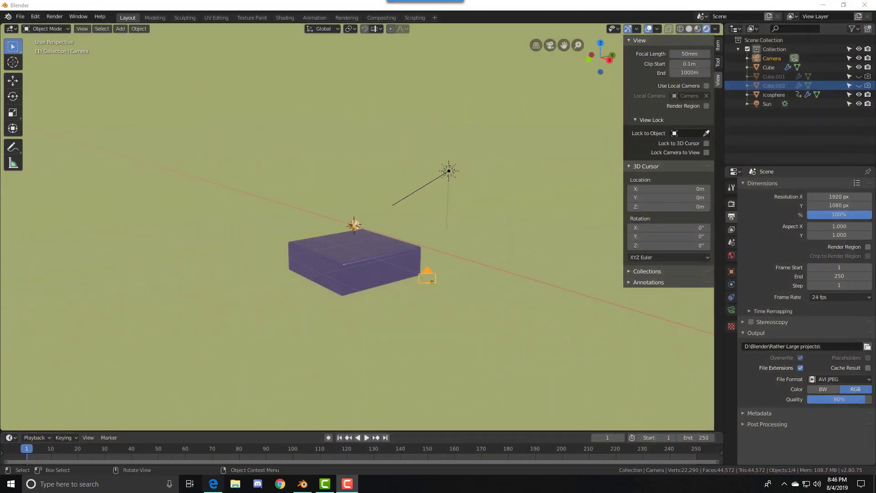
# Navigate File Explorer through the Blender folder into the Rather Large projects folder
pyautogui.click(234, 484)
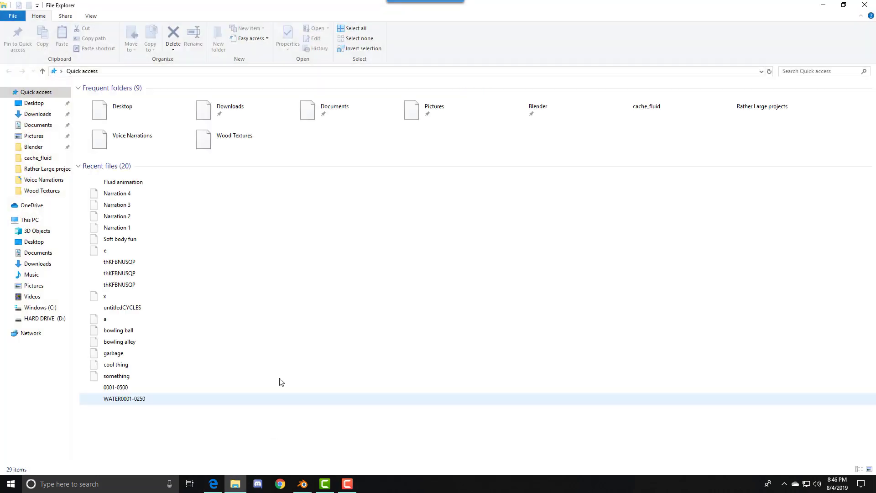
pyautogui.moveTo(184, 202)
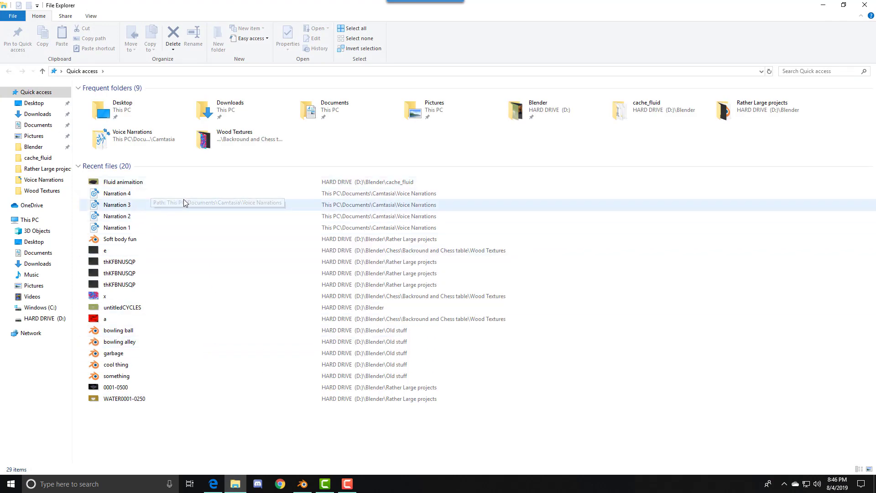
pyautogui.click(33, 146)
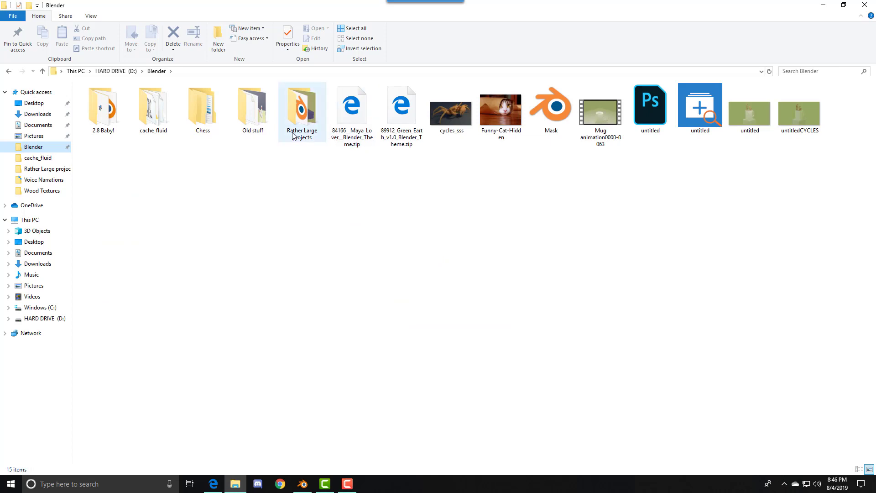
pyautogui.doubleClick(301, 105)
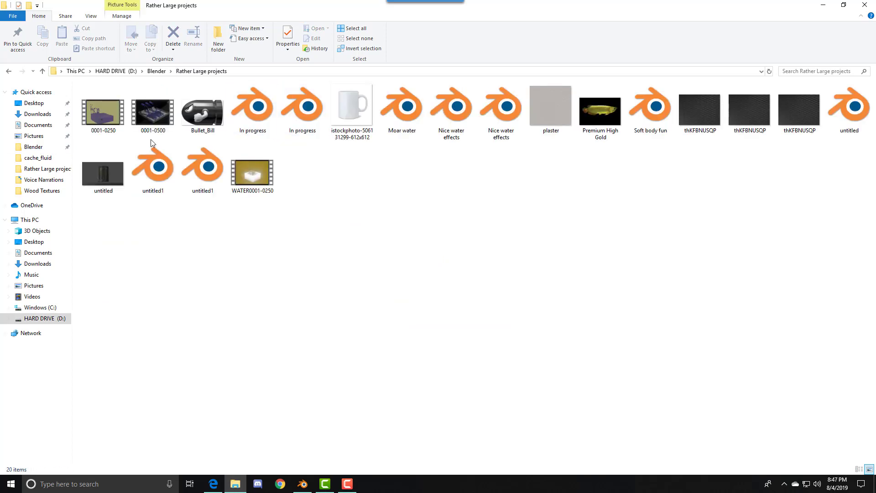